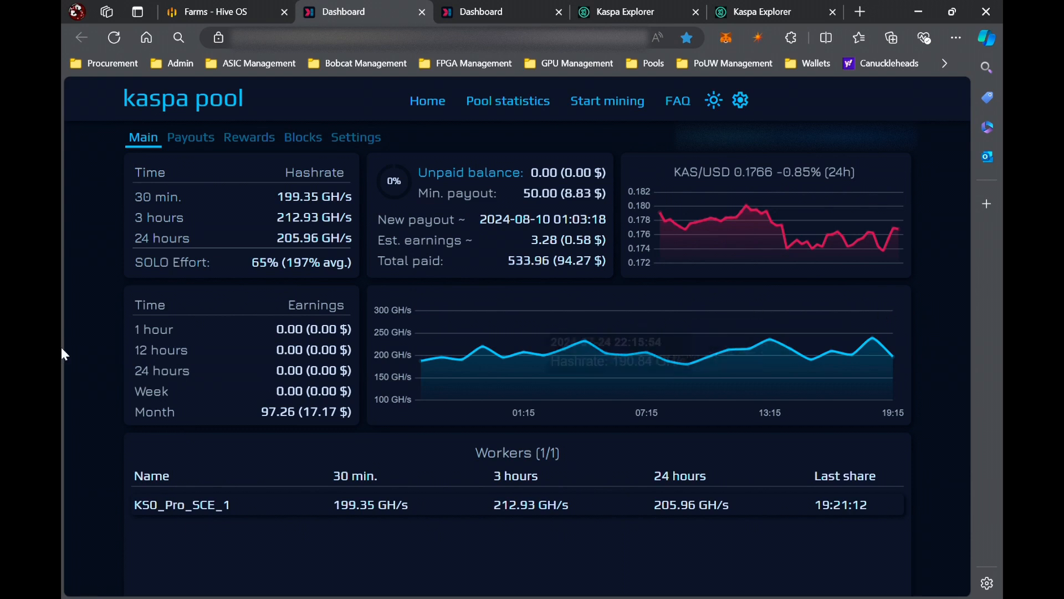
mouse_move(95, 229)
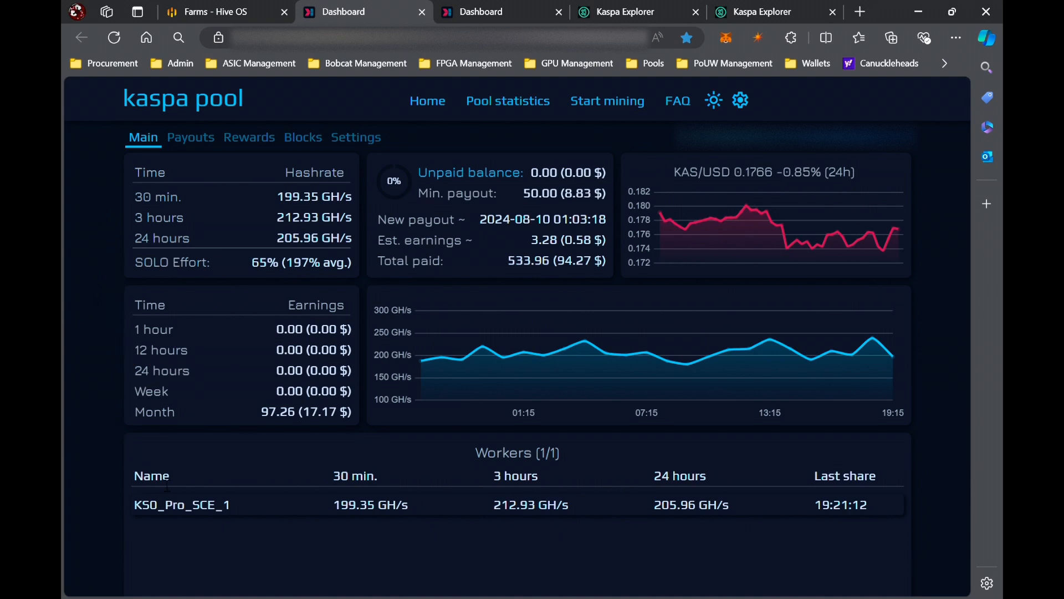
mouse_move(465, 514)
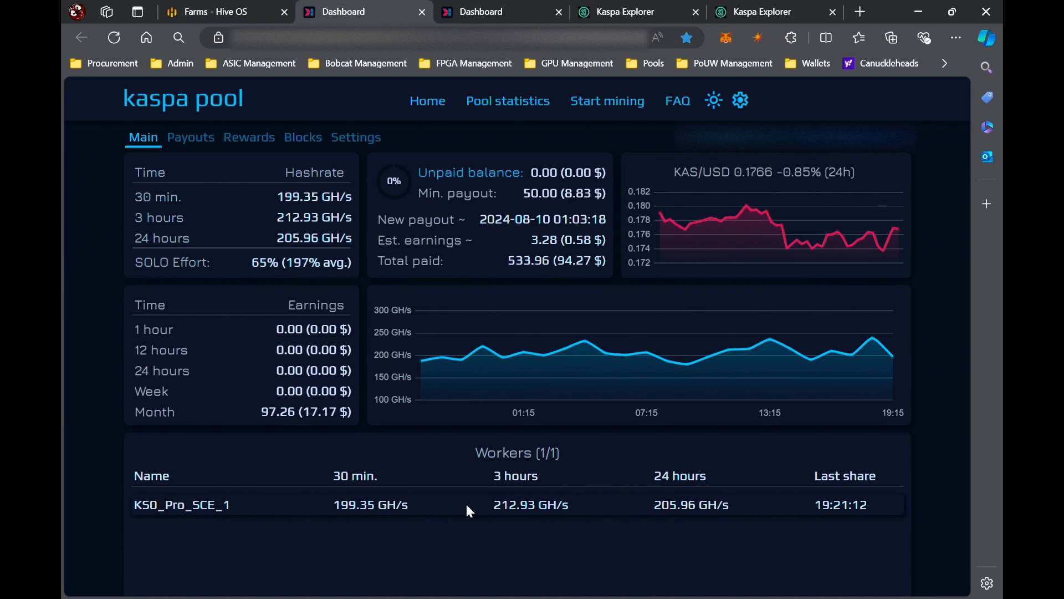
mouse_move(445, 482)
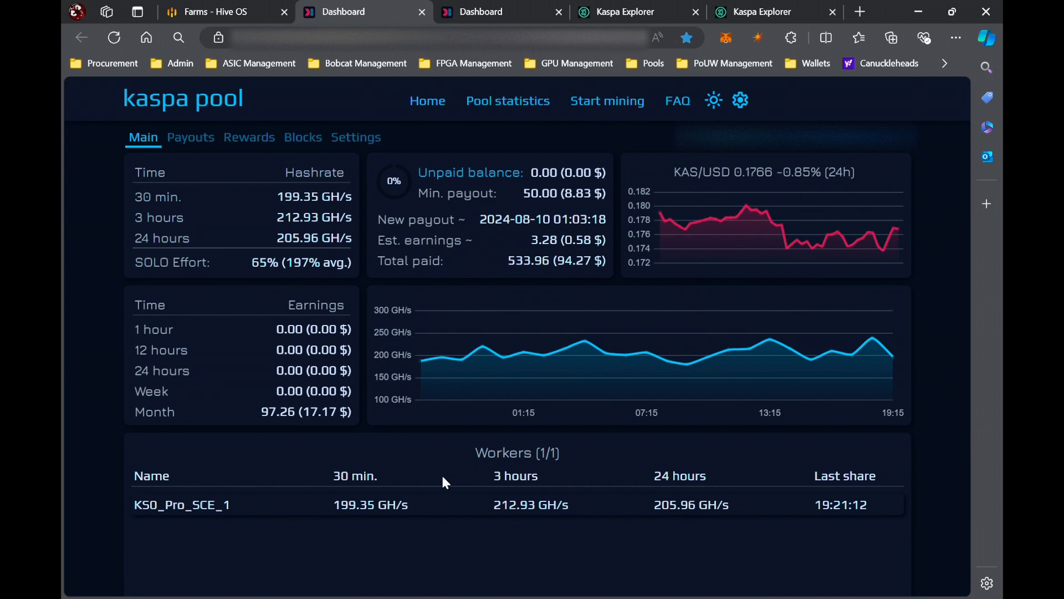
mouse_move(109, 386)
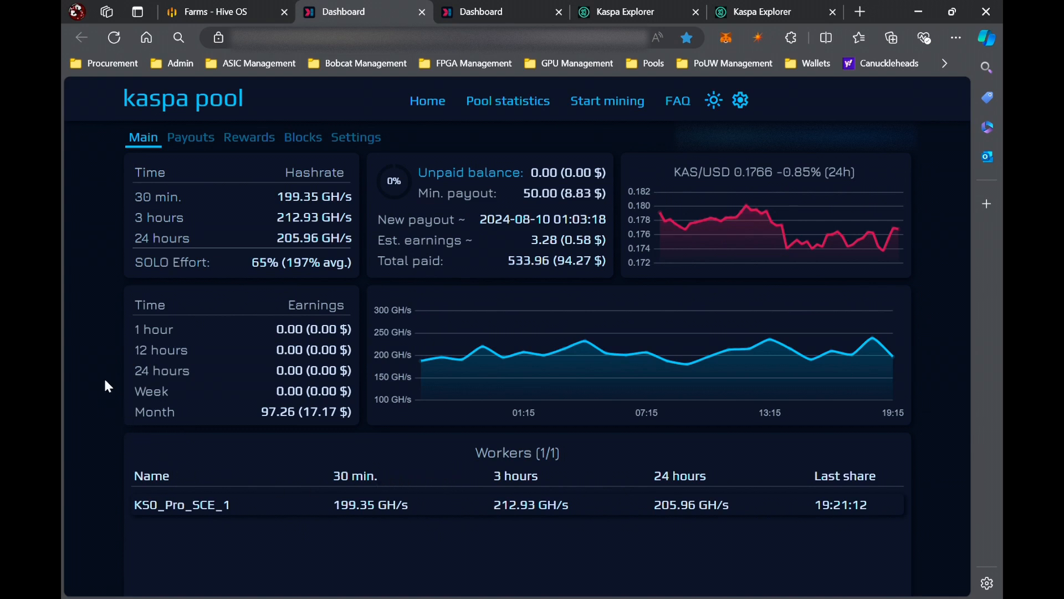
mouse_move(95, 369)
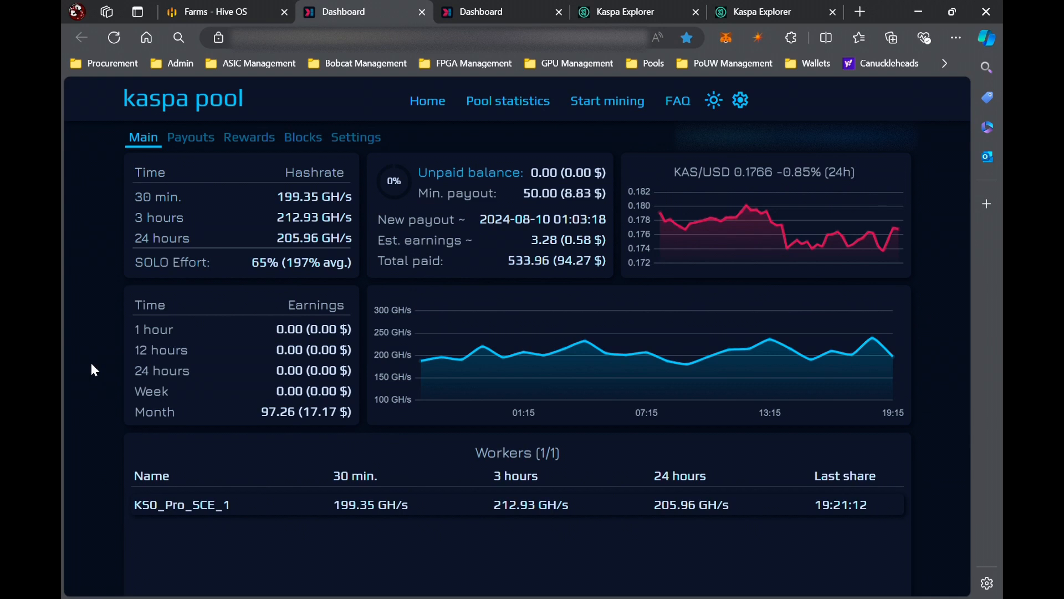
mouse_move(115, 353)
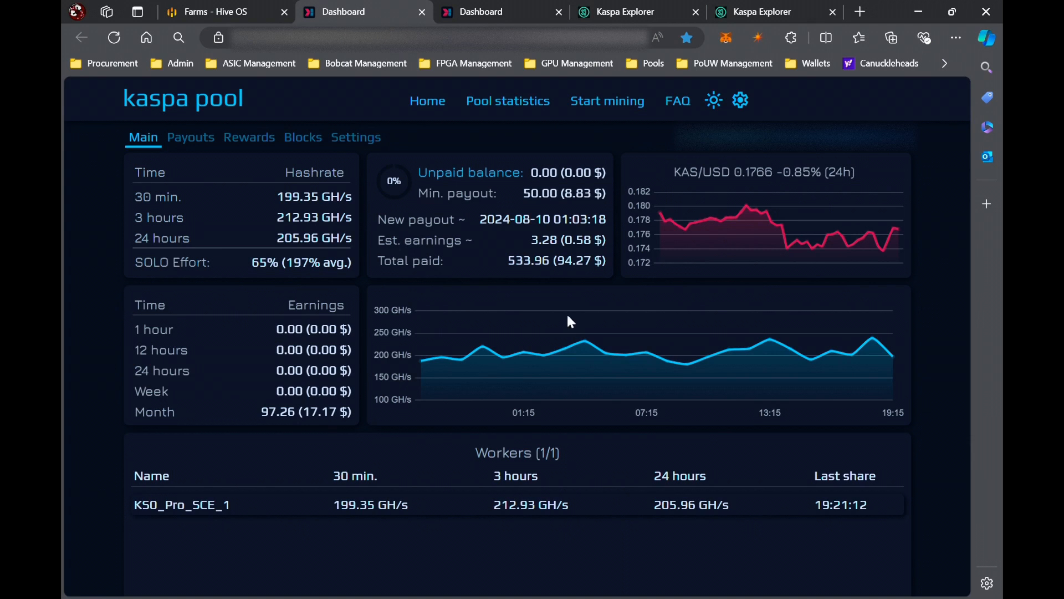
mouse_move(517, 277)
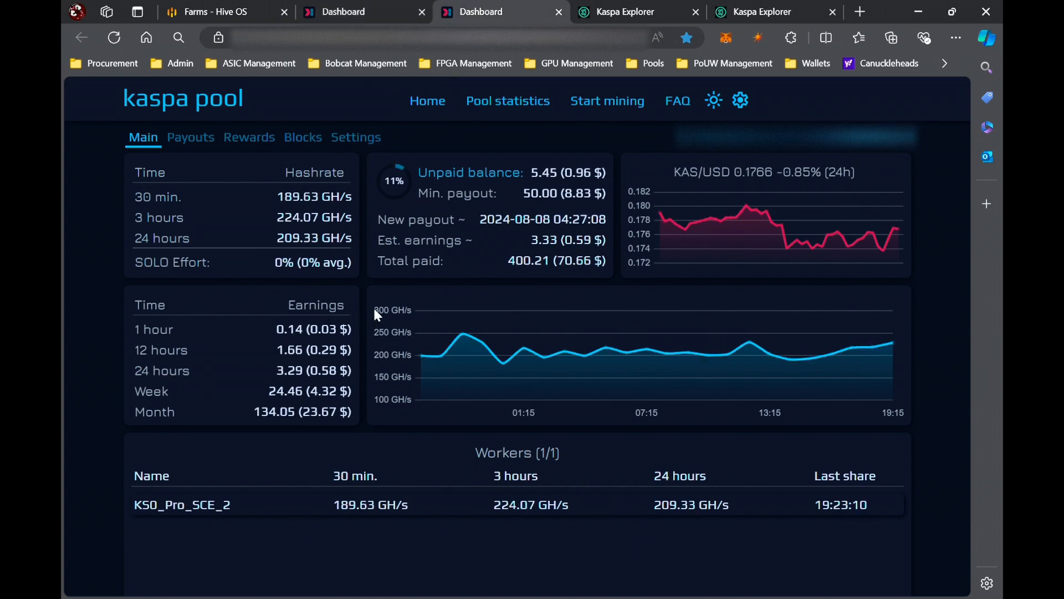
mouse_move(528, 276)
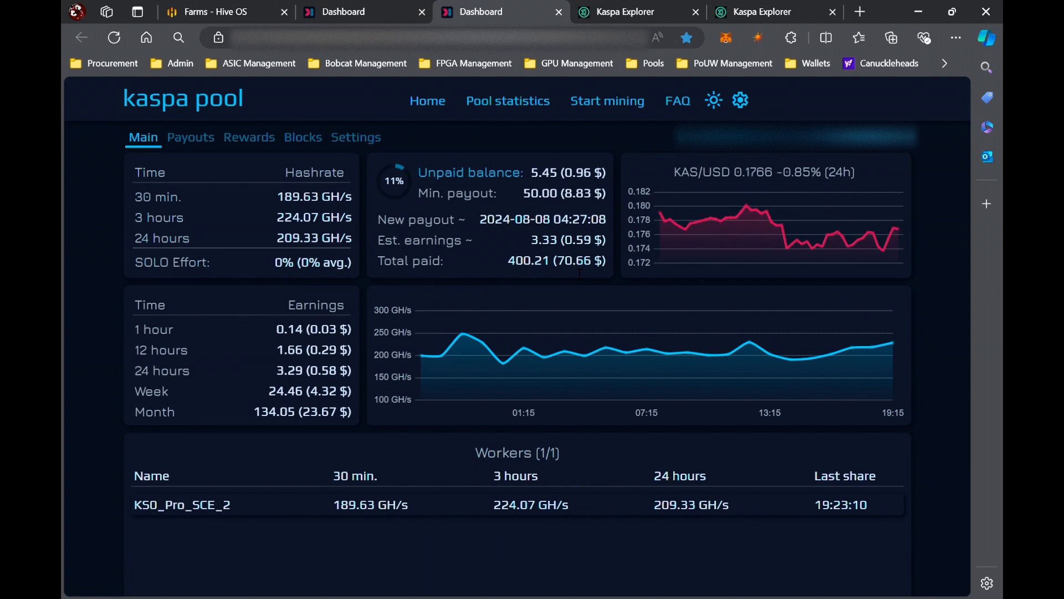
mouse_move(404, 203)
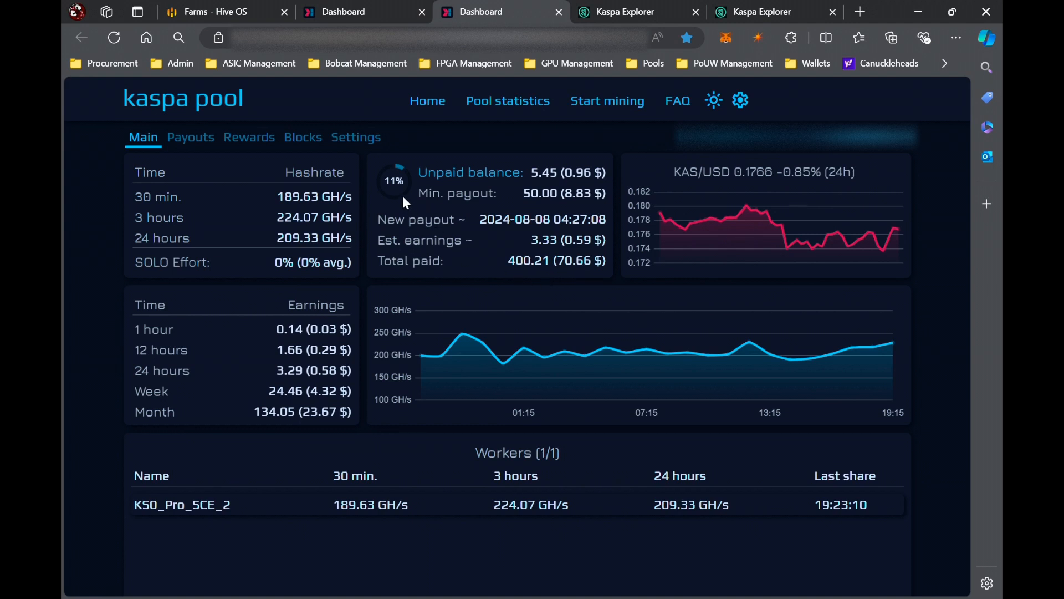
mouse_move(533, 279)
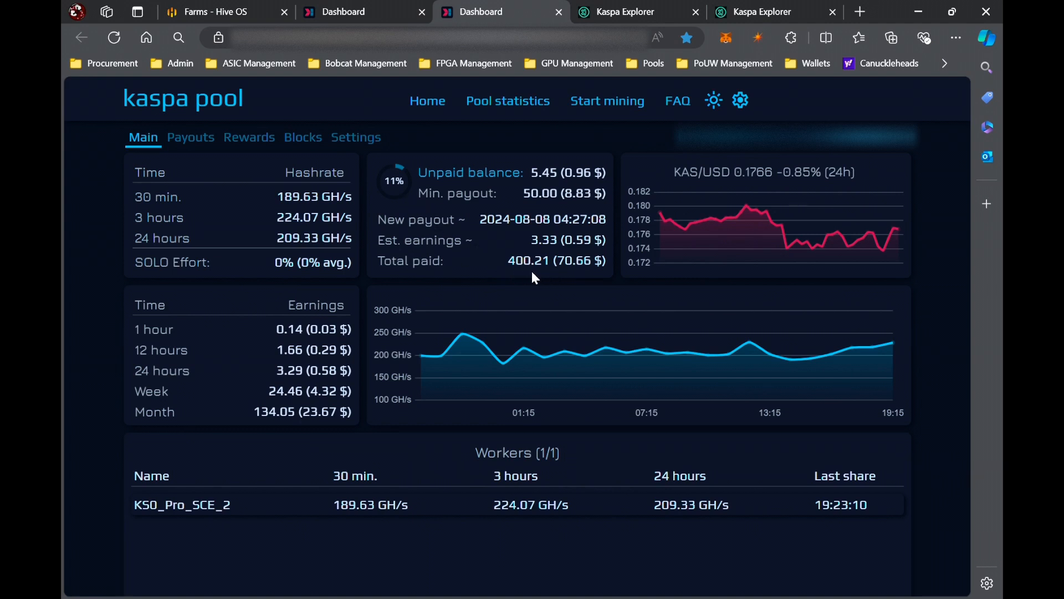
mouse_move(475, 273)
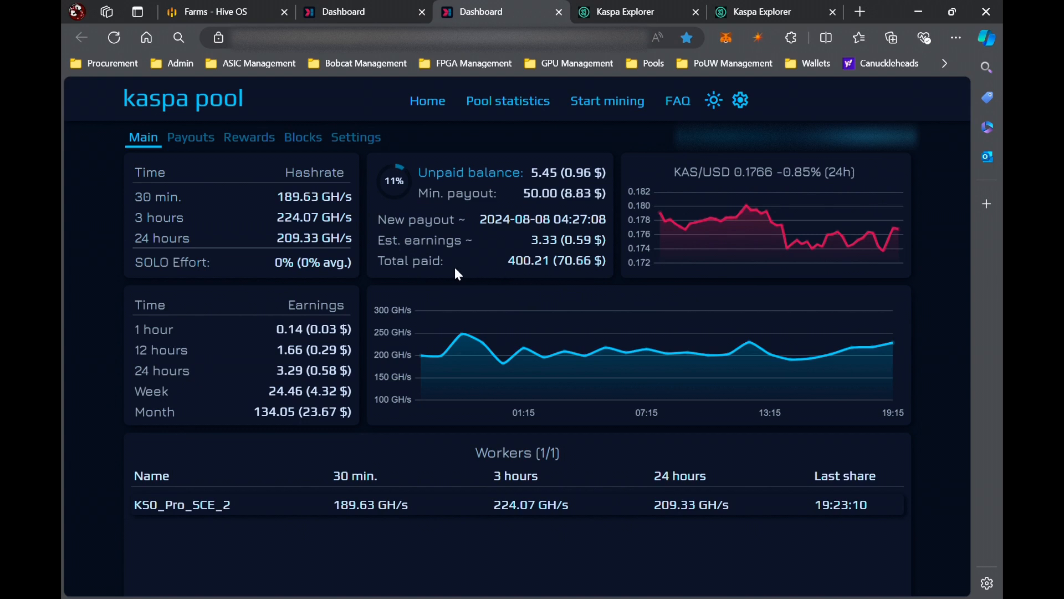
mouse_move(455, 274)
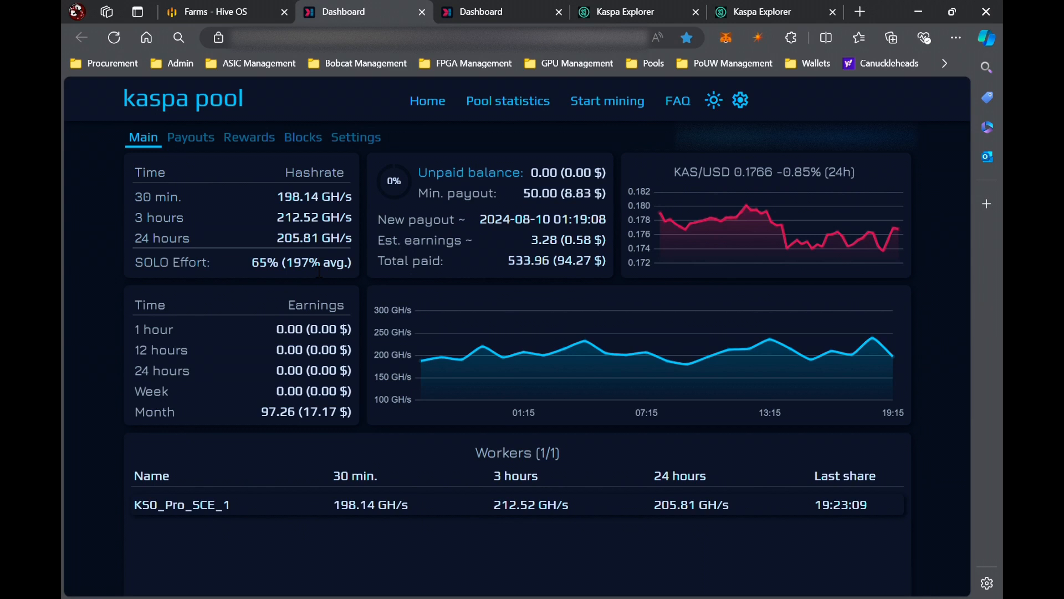
mouse_move(233, 161)
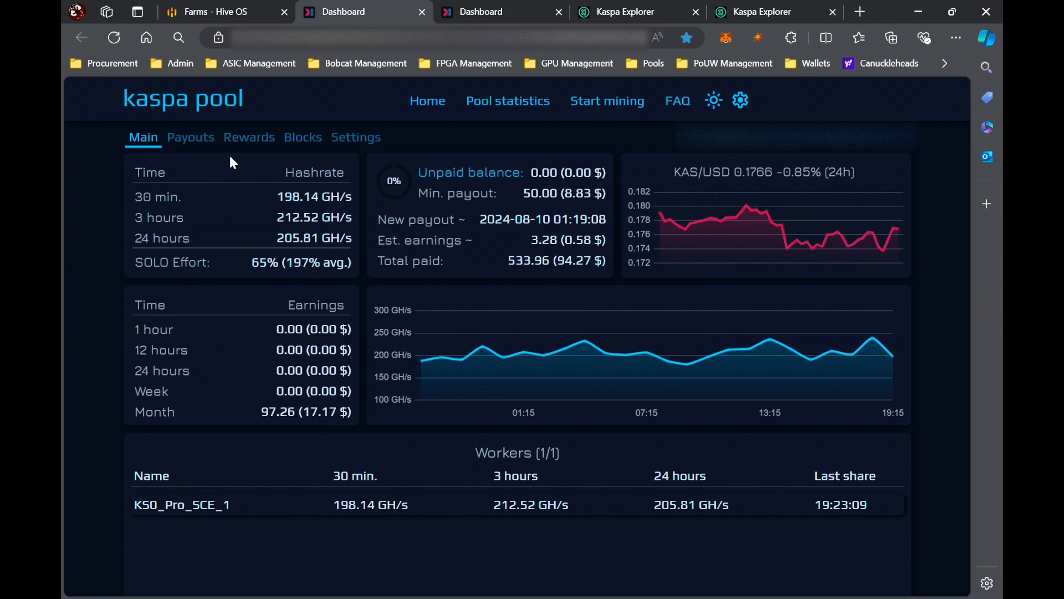
mouse_move(249, 137)
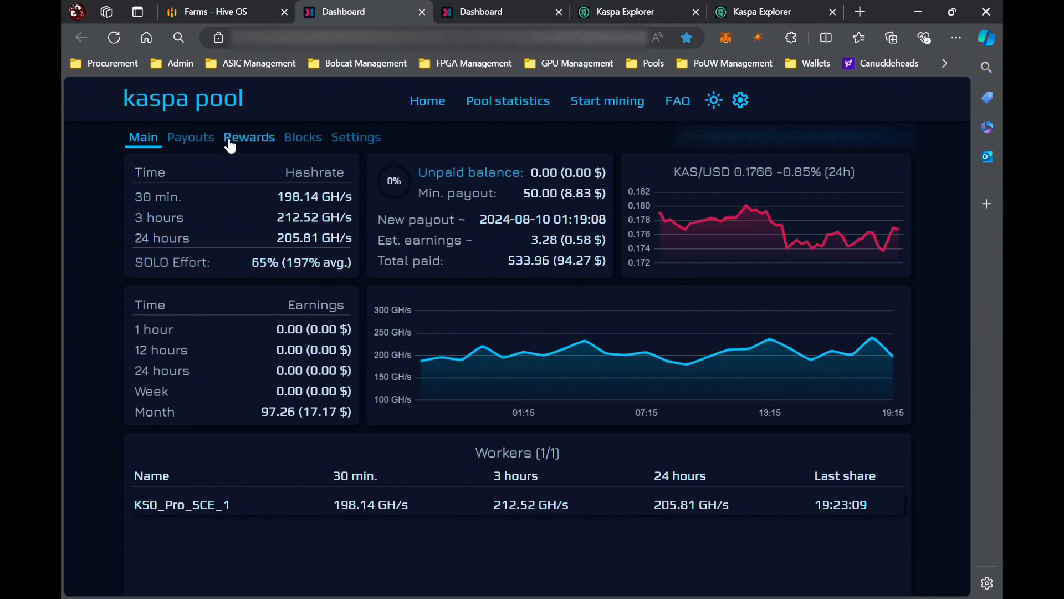
Review KS0_Pro_SCE_1's five payouts totalling about 534 KAS, then return to Main
left_click(190, 137)
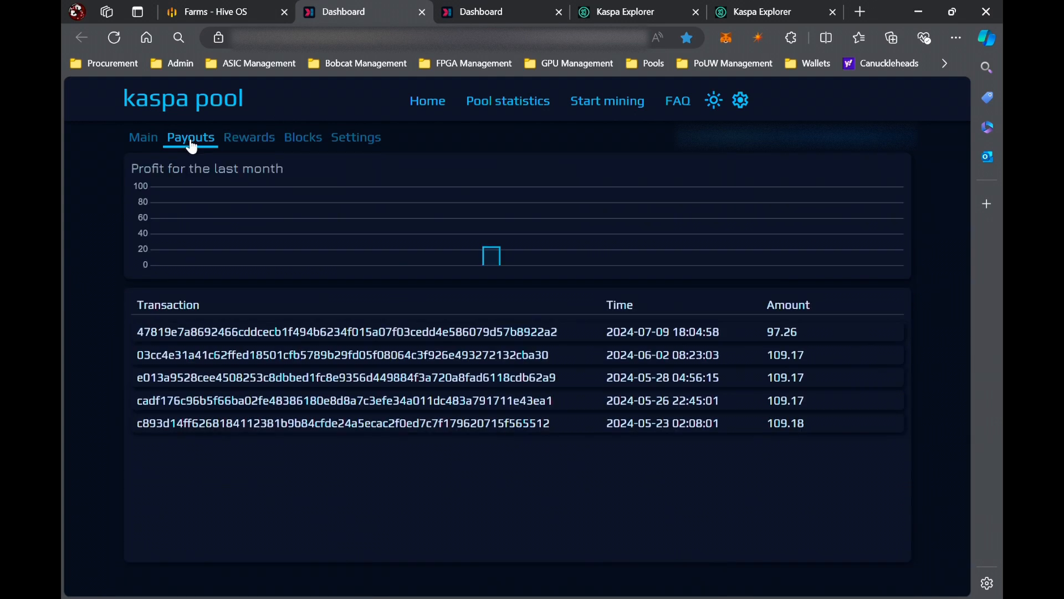
mouse_move(233, 194)
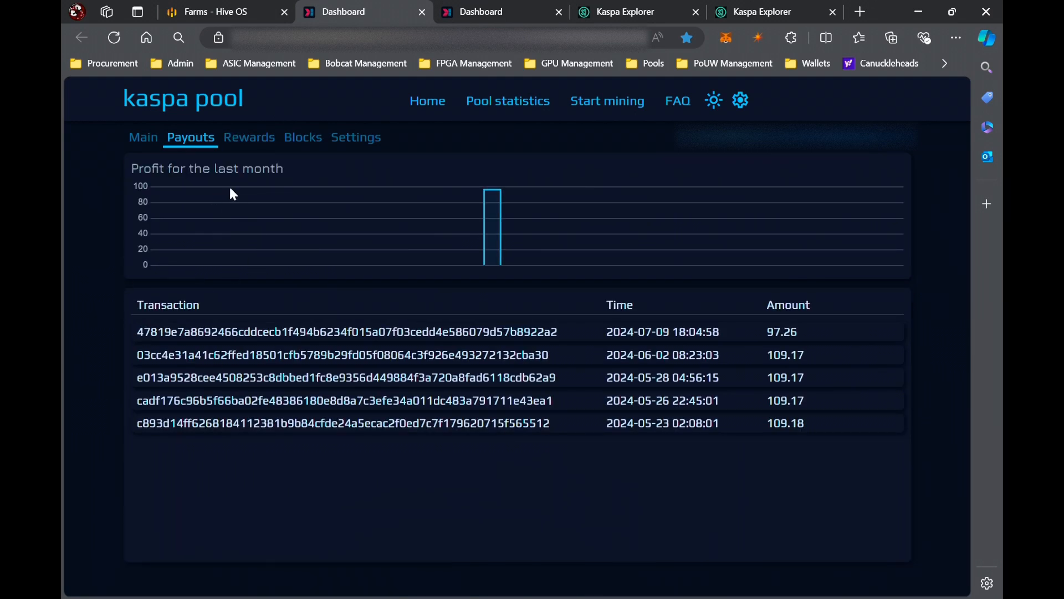
mouse_move(789, 297)
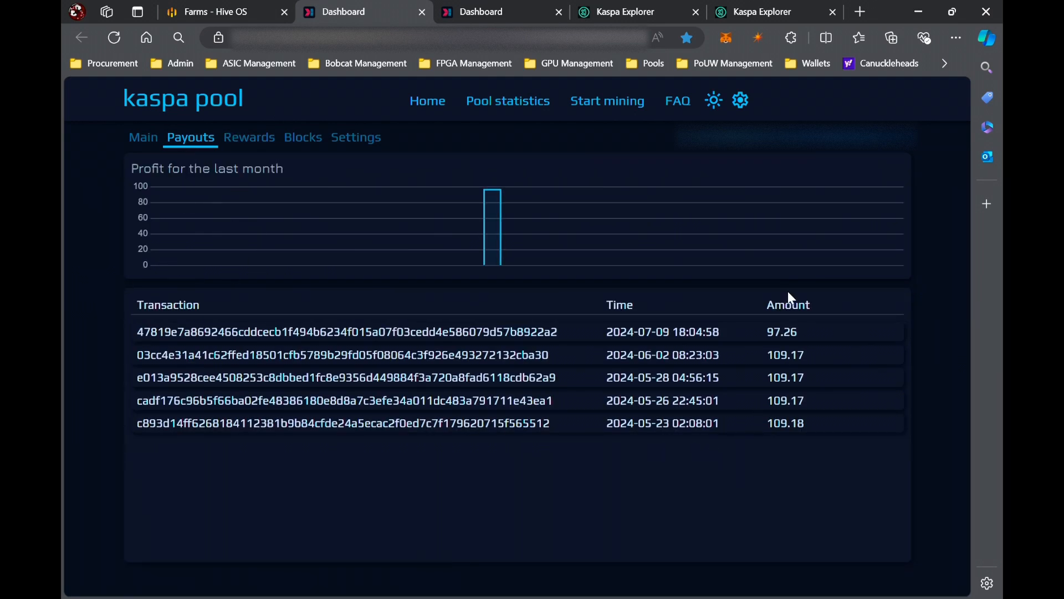
mouse_move(679, 431)
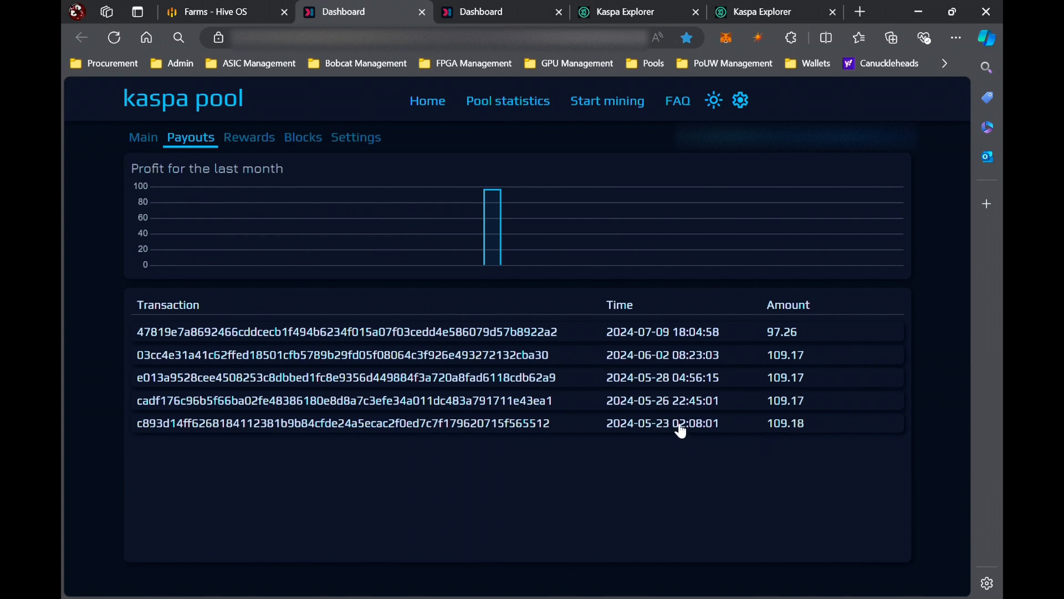
mouse_move(682, 396)
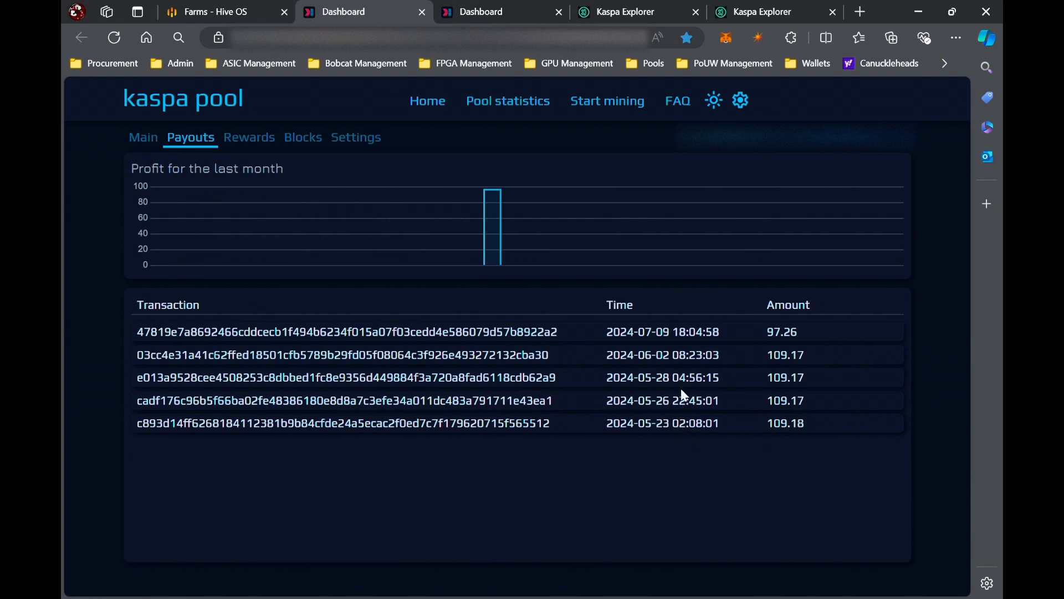
mouse_move(711, 360)
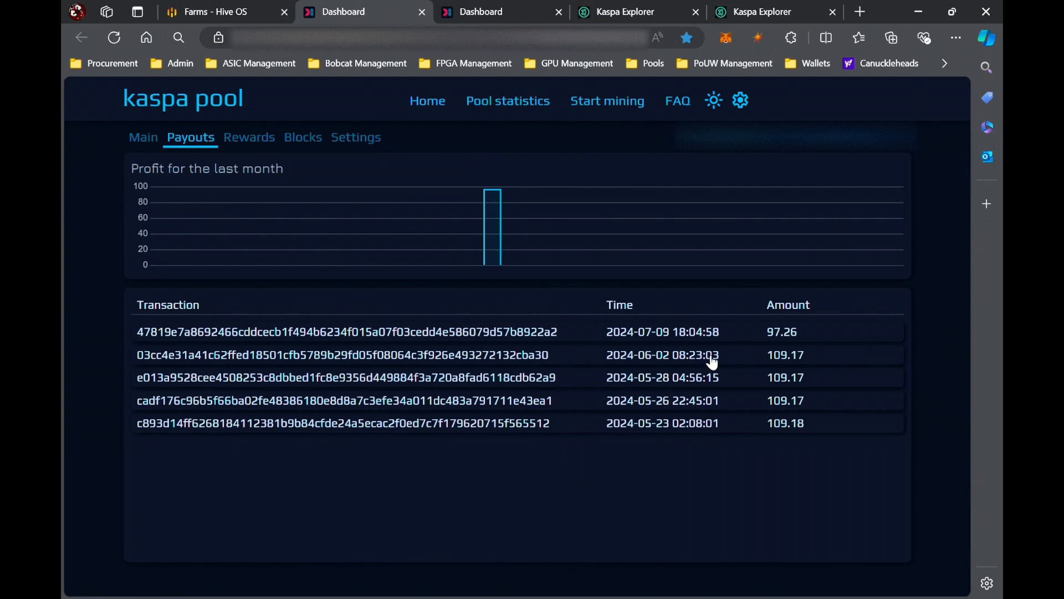
mouse_move(810, 361)
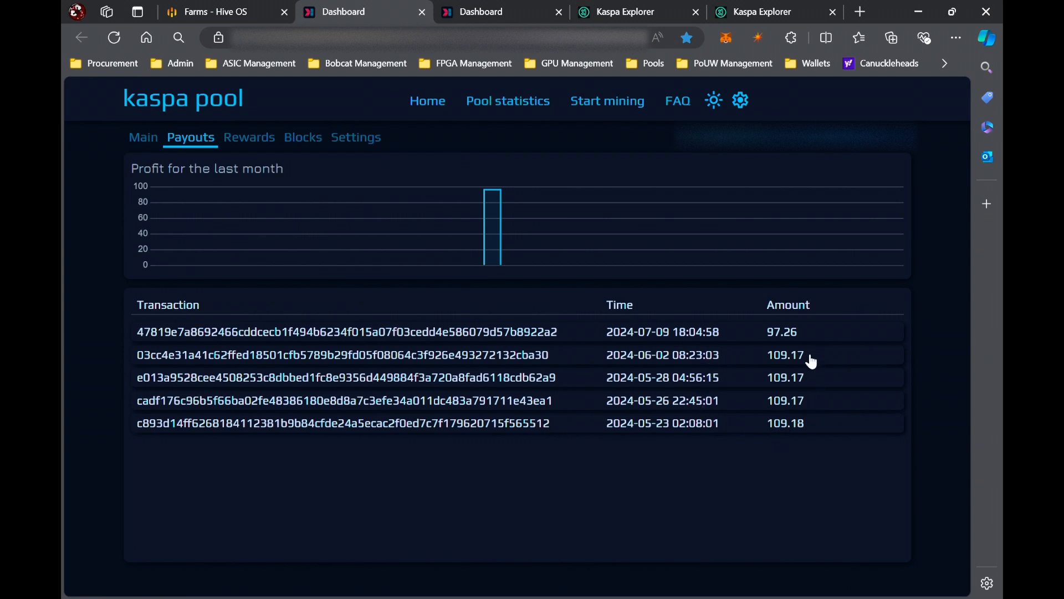
mouse_move(679, 369)
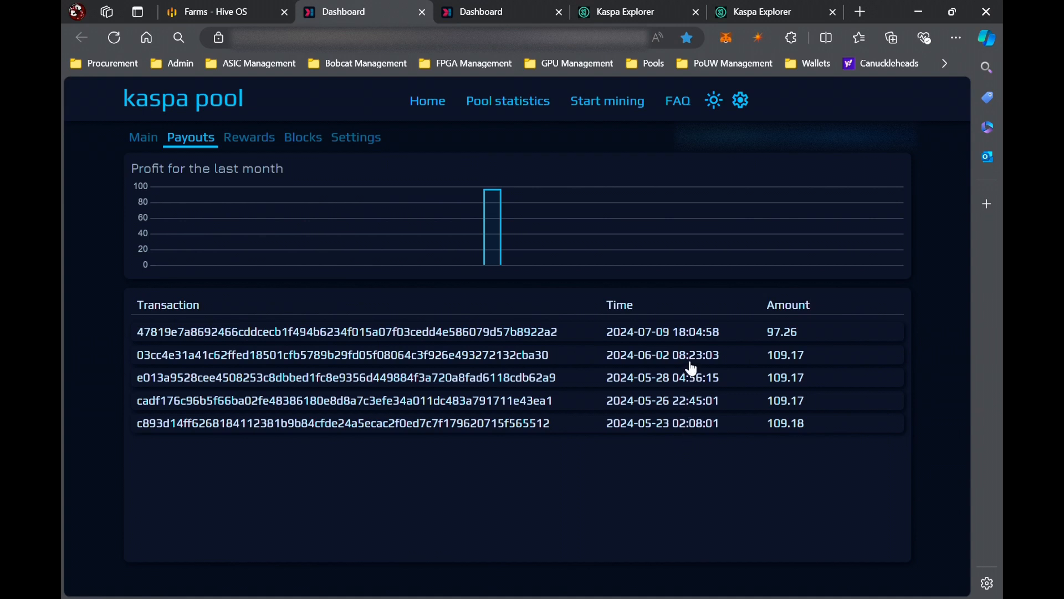
mouse_move(728, 411)
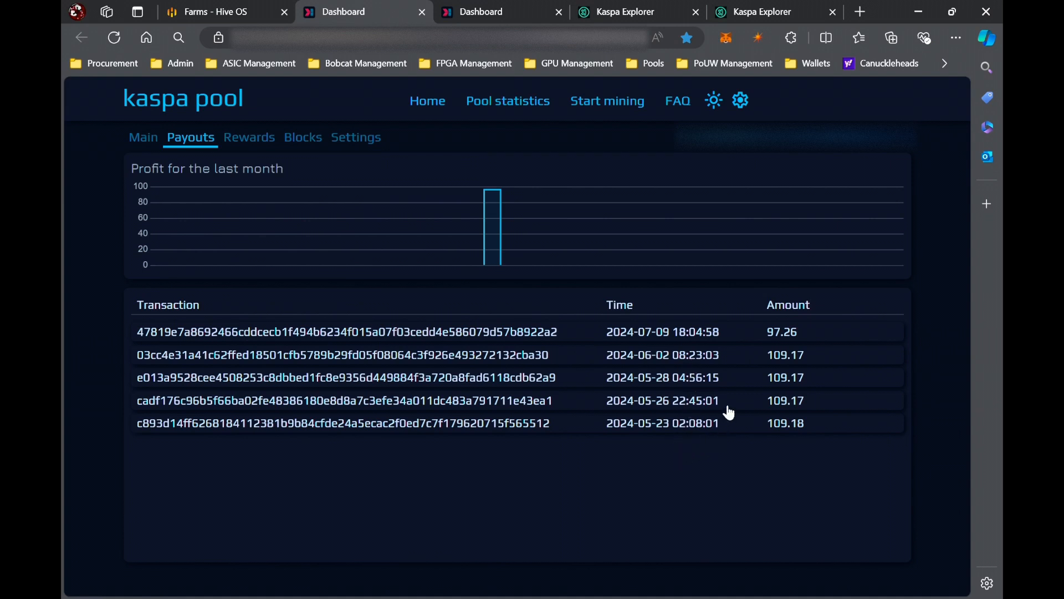
mouse_move(759, 363)
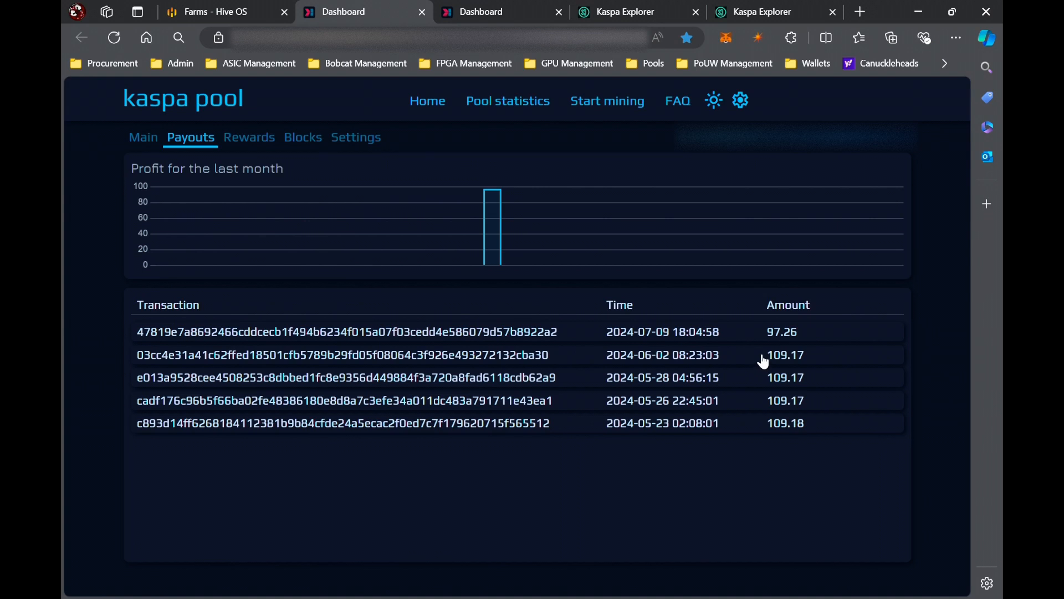
mouse_move(698, 342)
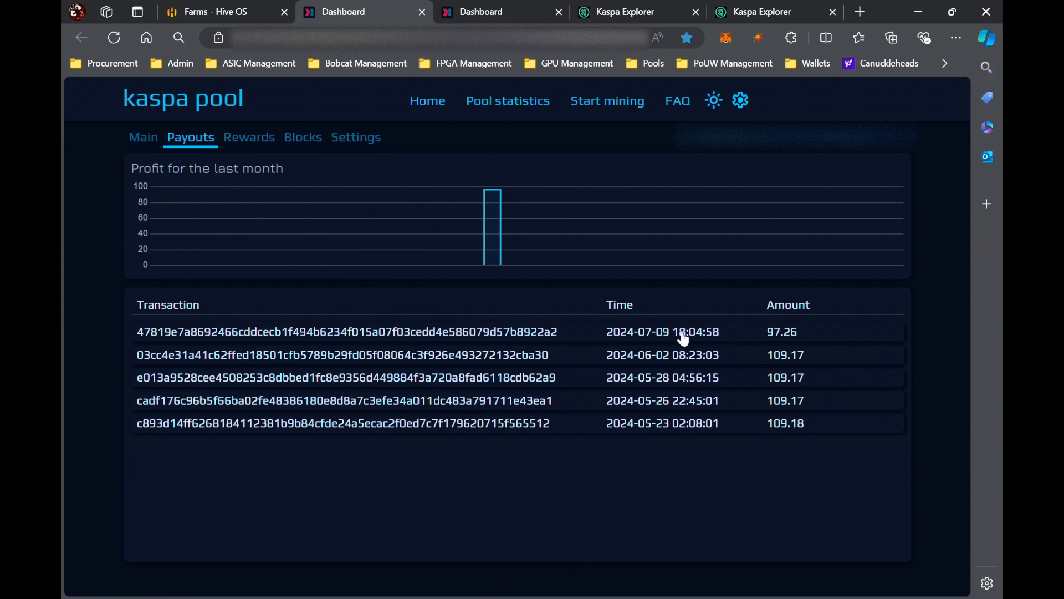
mouse_move(374, 383)
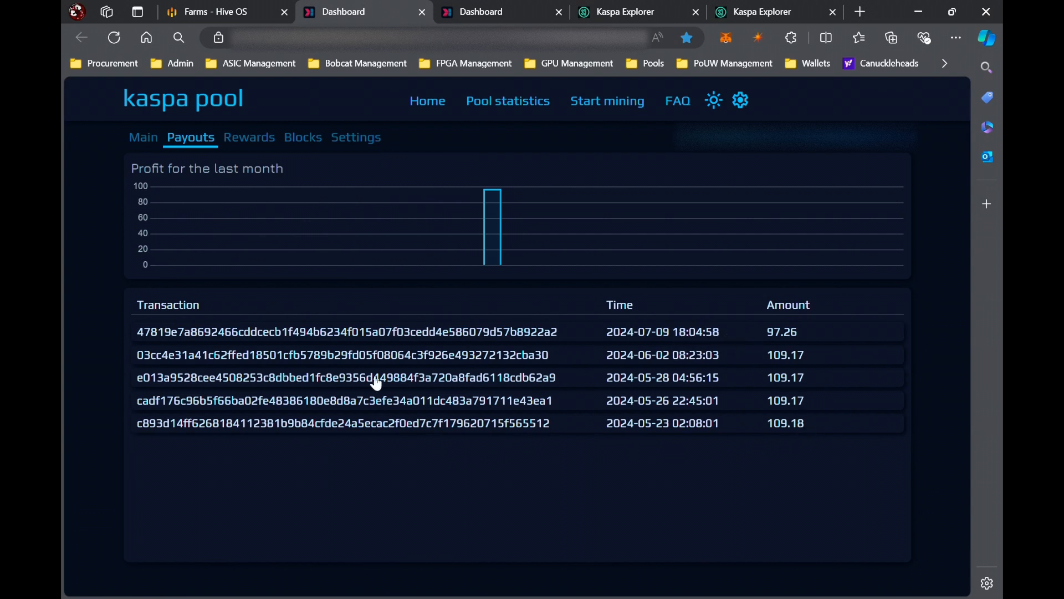
left_click(142, 136)
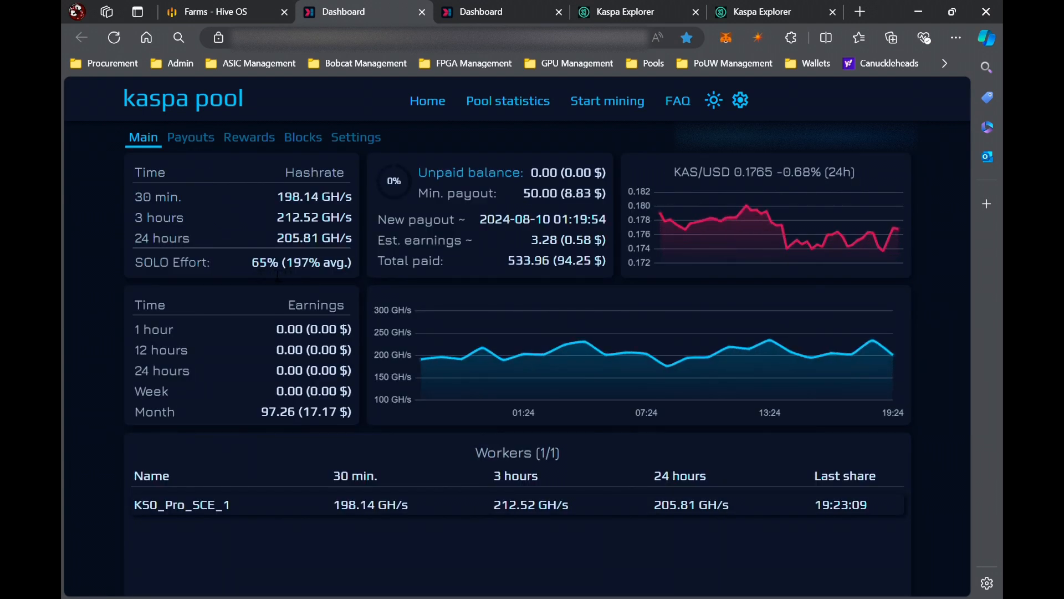
mouse_move(285, 261)
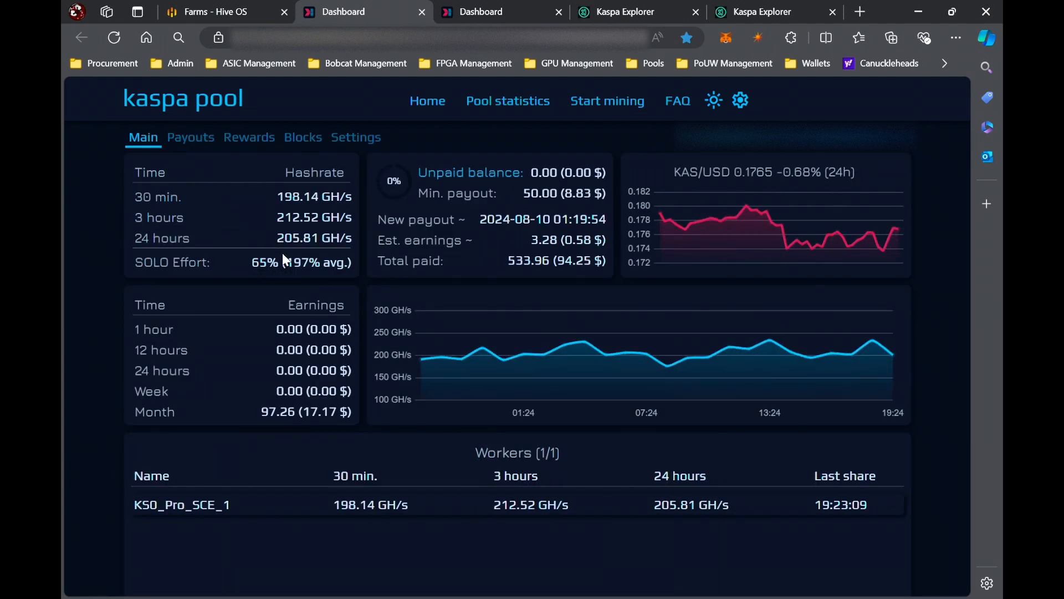
mouse_move(269, 259)
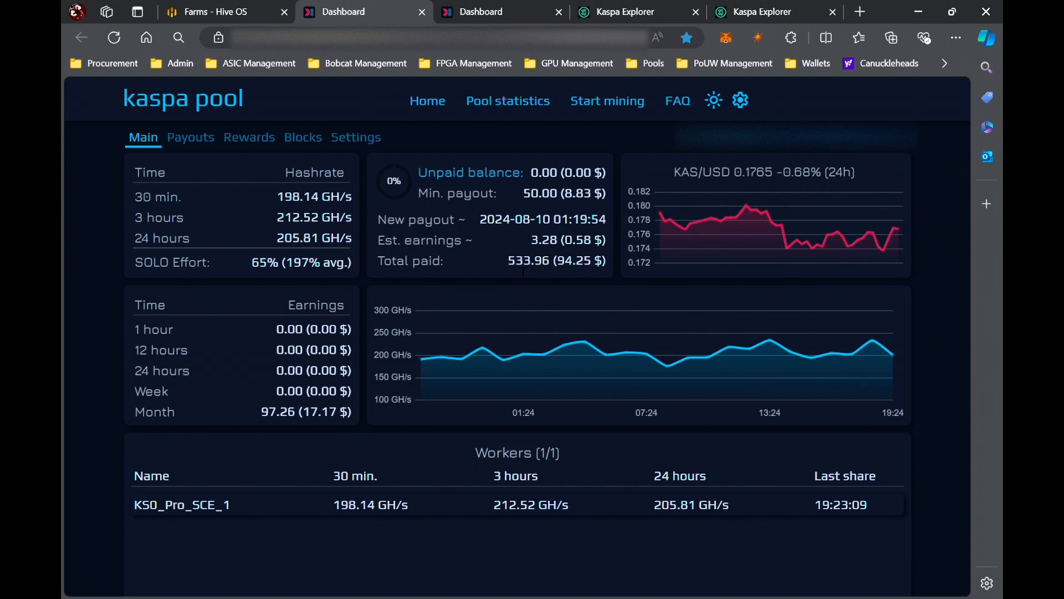
mouse_move(528, 275)
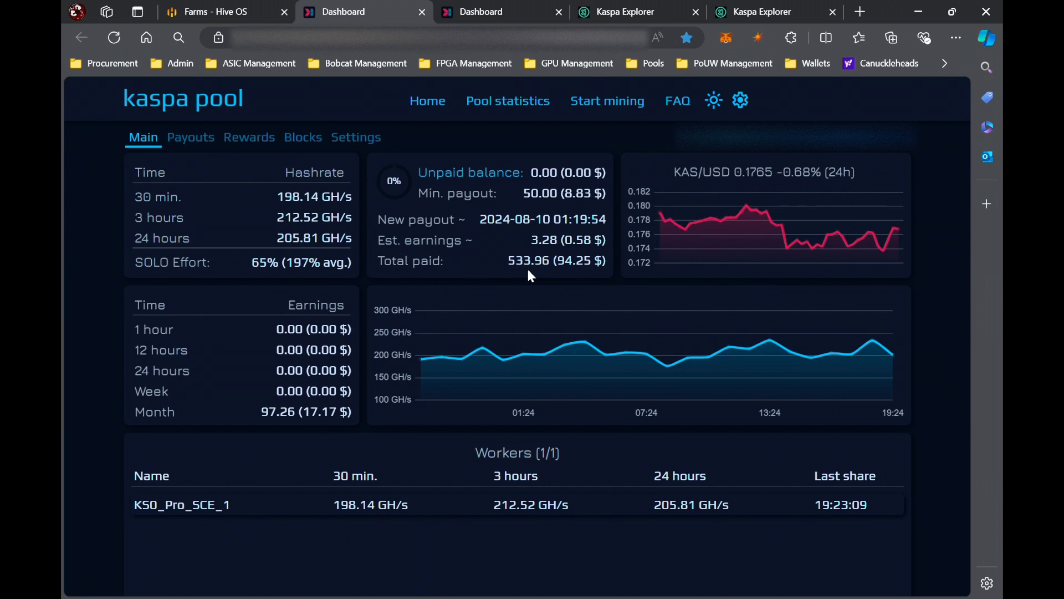
mouse_move(437, 274)
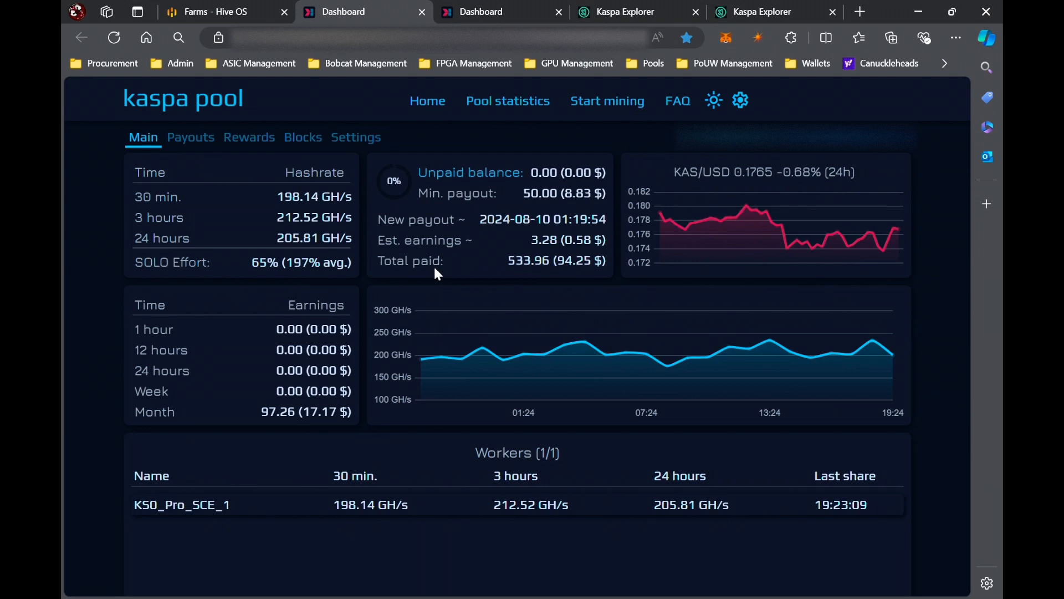
mouse_move(248, 195)
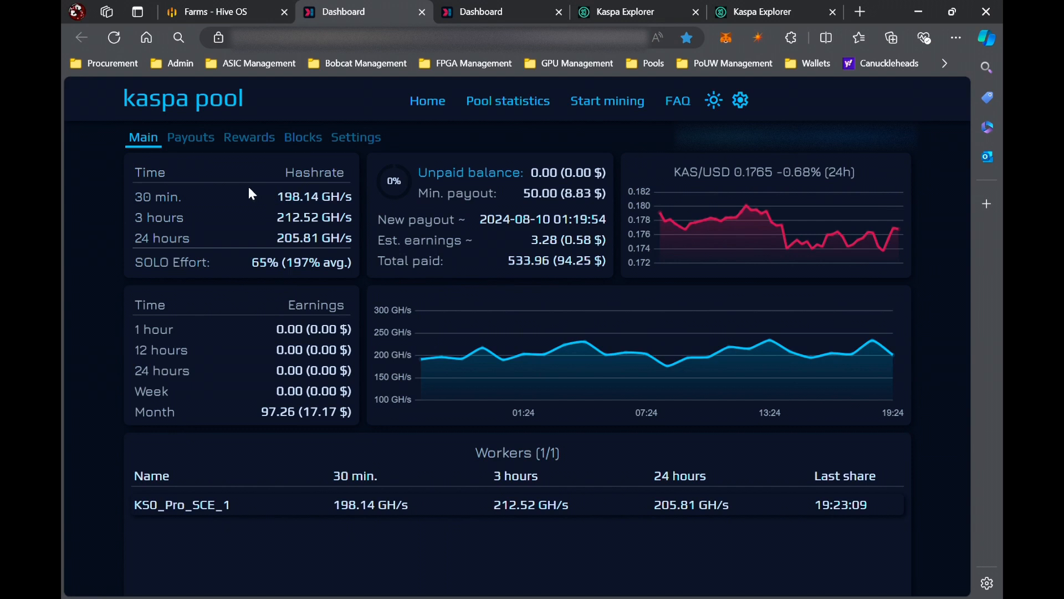
left_click(191, 137)
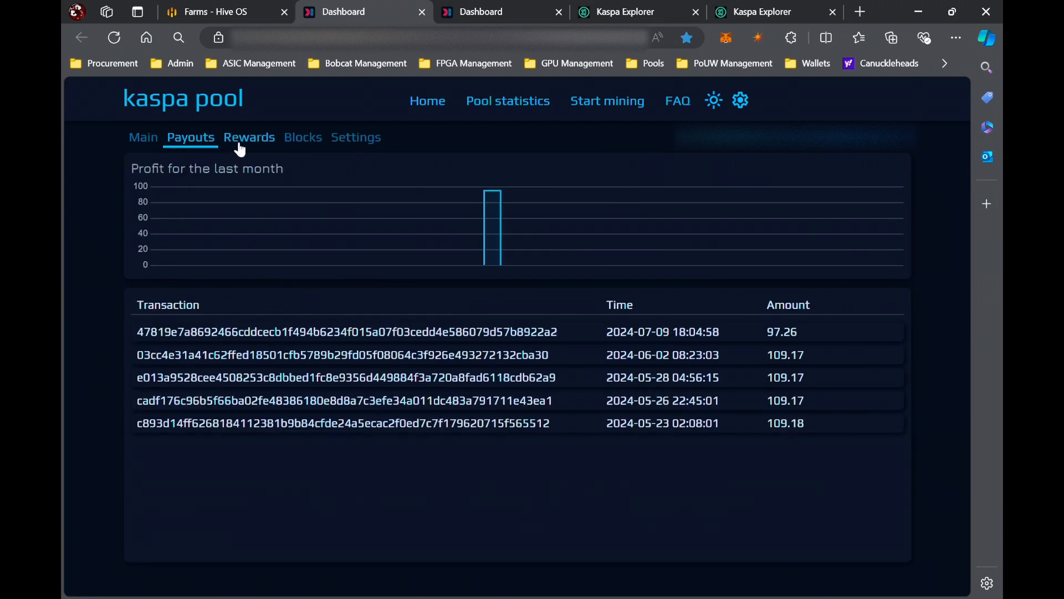
left_click(248, 137)
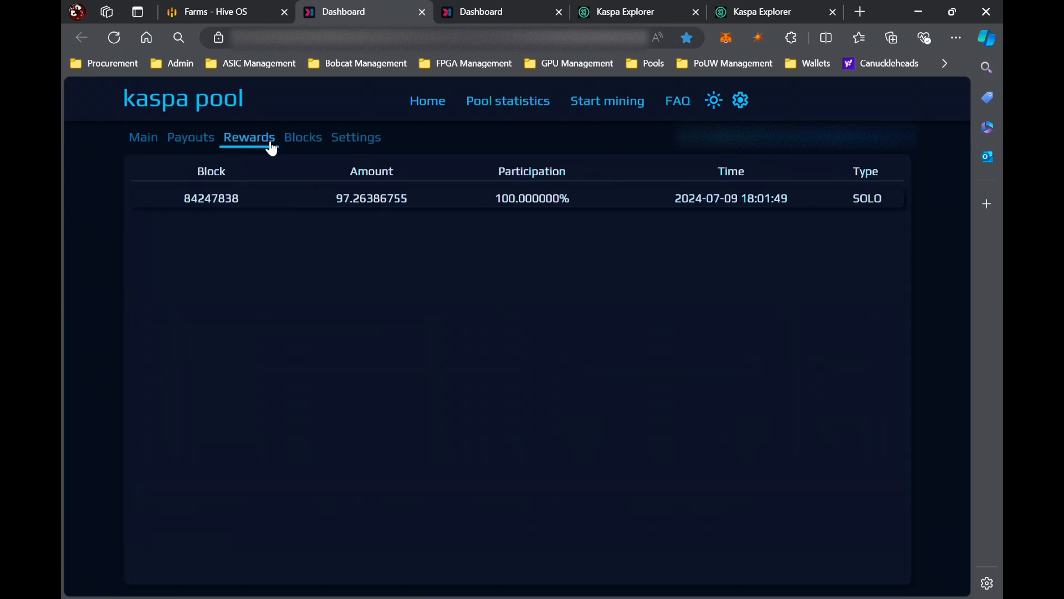
mouse_move(340, 234)
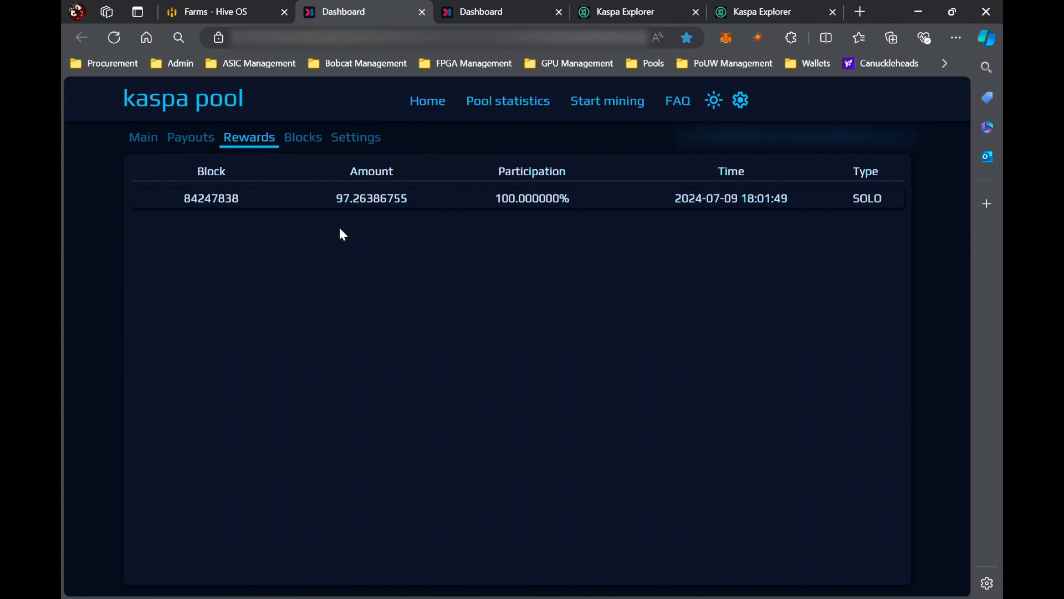
left_click(302, 137)
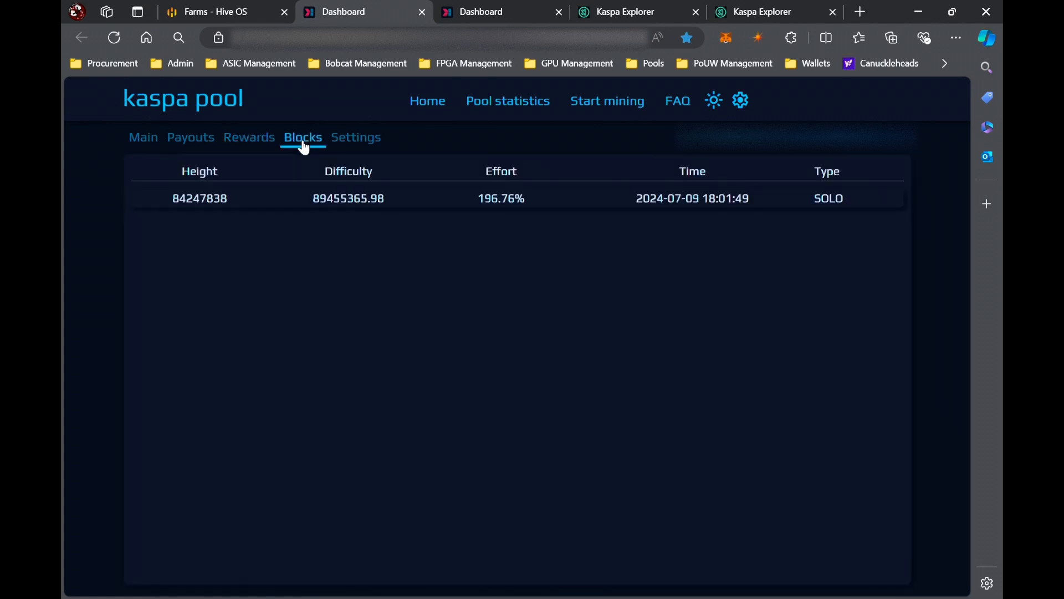
mouse_move(356, 137)
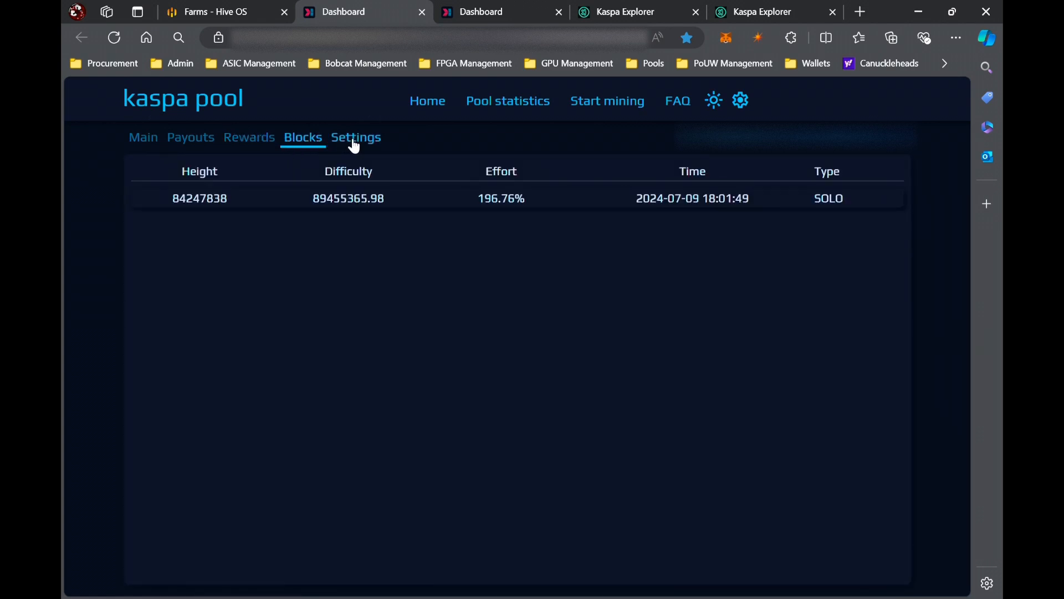
mouse_move(142, 137)
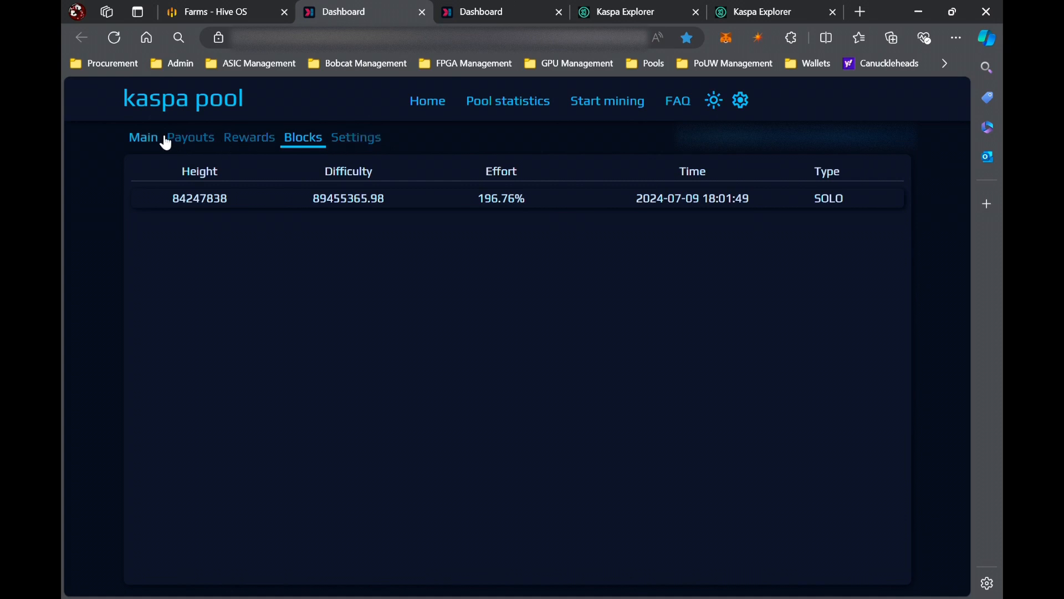
left_click(142, 137)
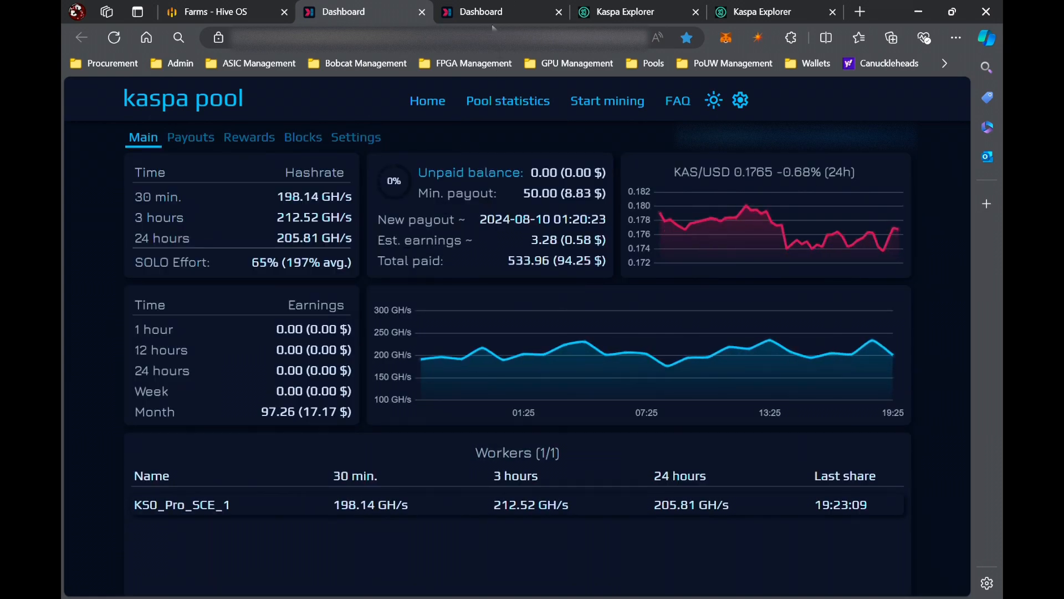
Switch to the KS0_Pro_SCE_2 dashboard showing 5.45 unpaid and 134.05 monthly earnings
left_click(479, 12)
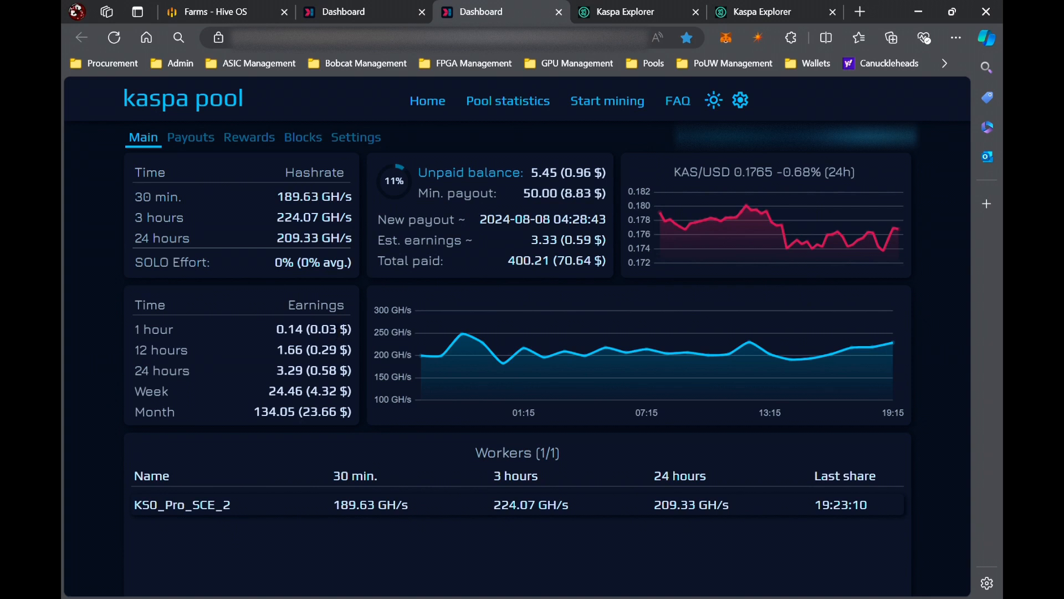
mouse_move(303, 314)
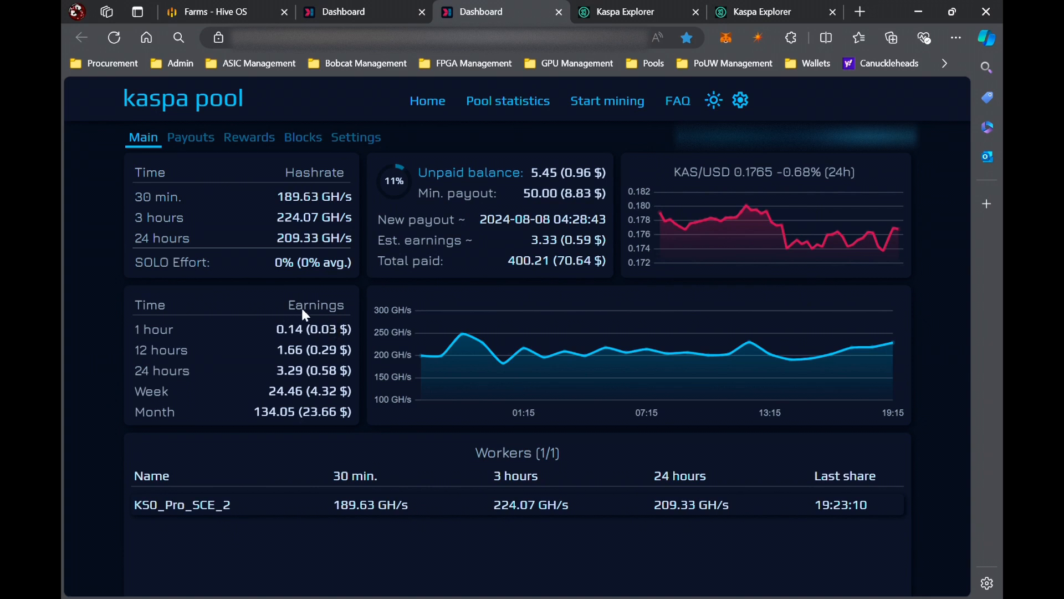
mouse_move(533, 271)
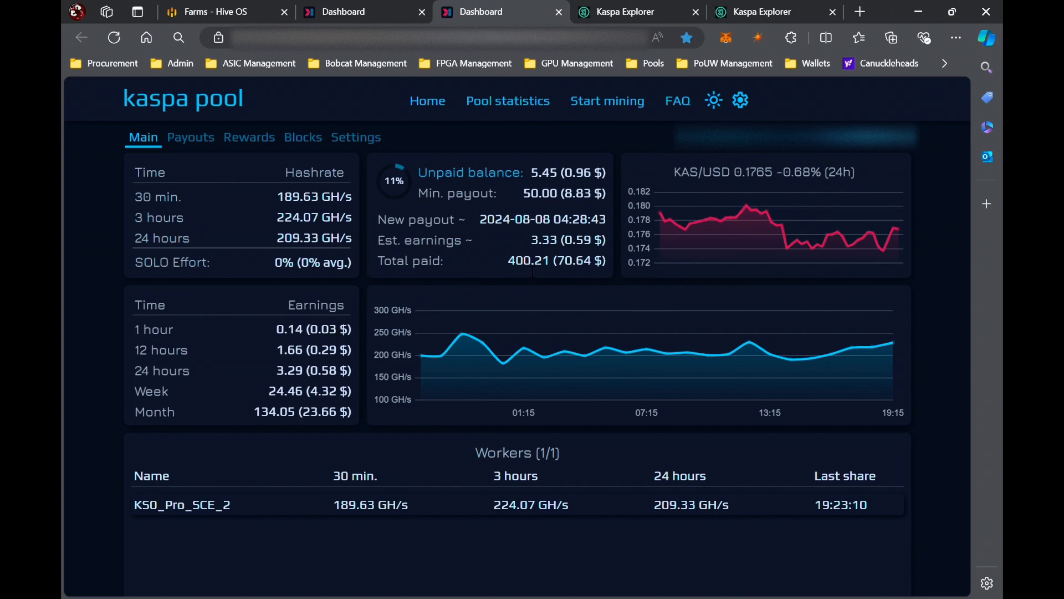
mouse_move(251, 181)
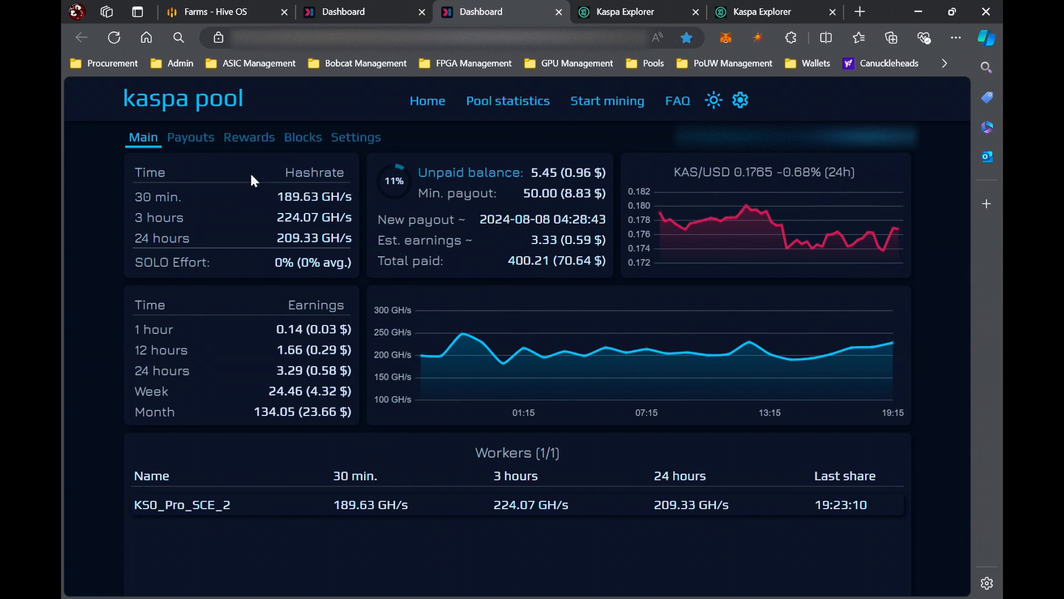
Show KS0_Pro_SCE_2's payout history with its monthly profit chart and eight transactions
left_click(190, 137)
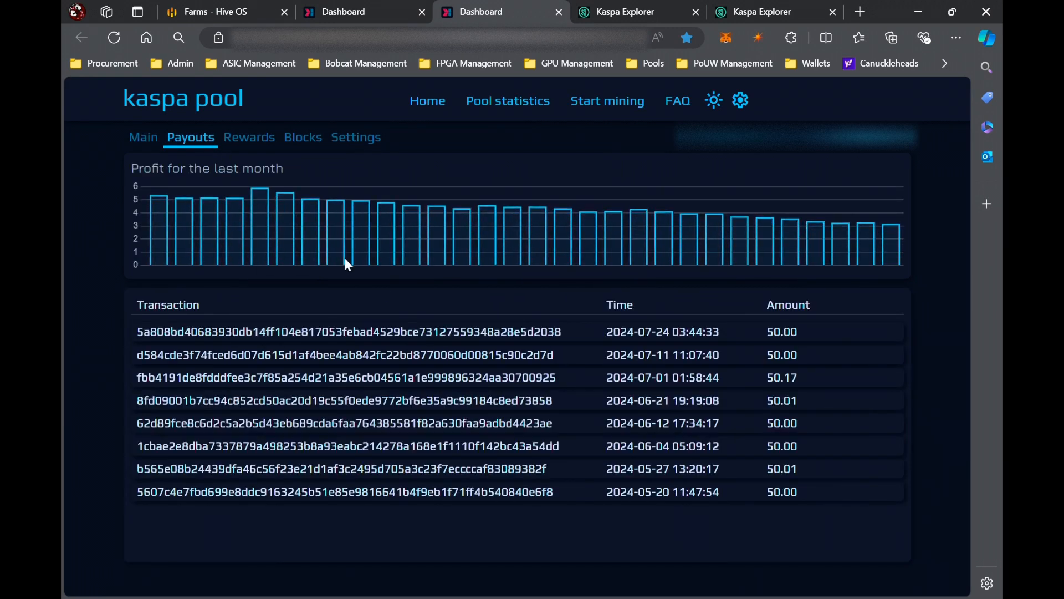
mouse_move(657, 246)
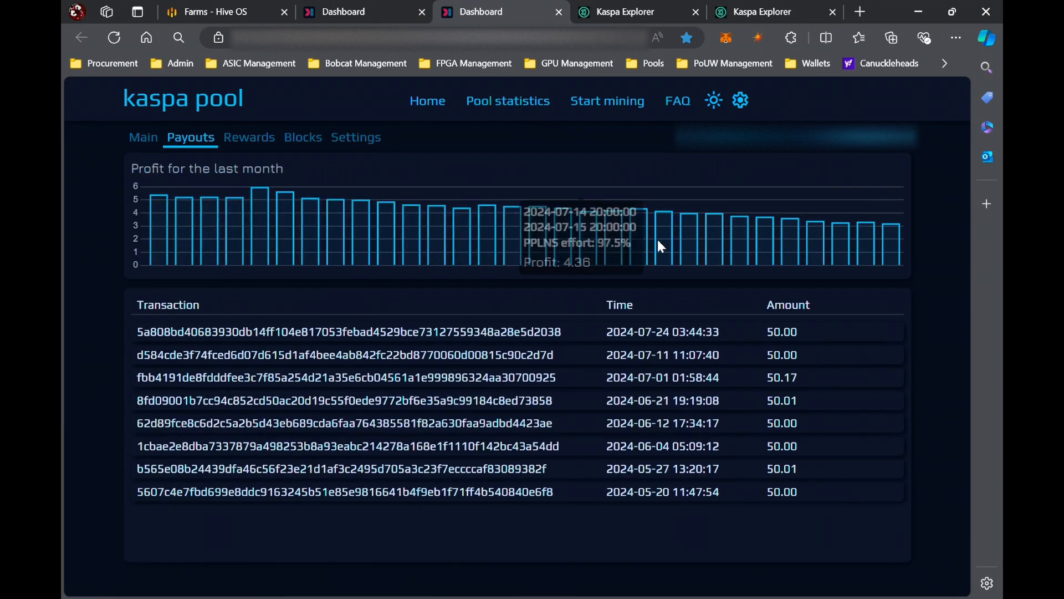
mouse_move(891, 257)
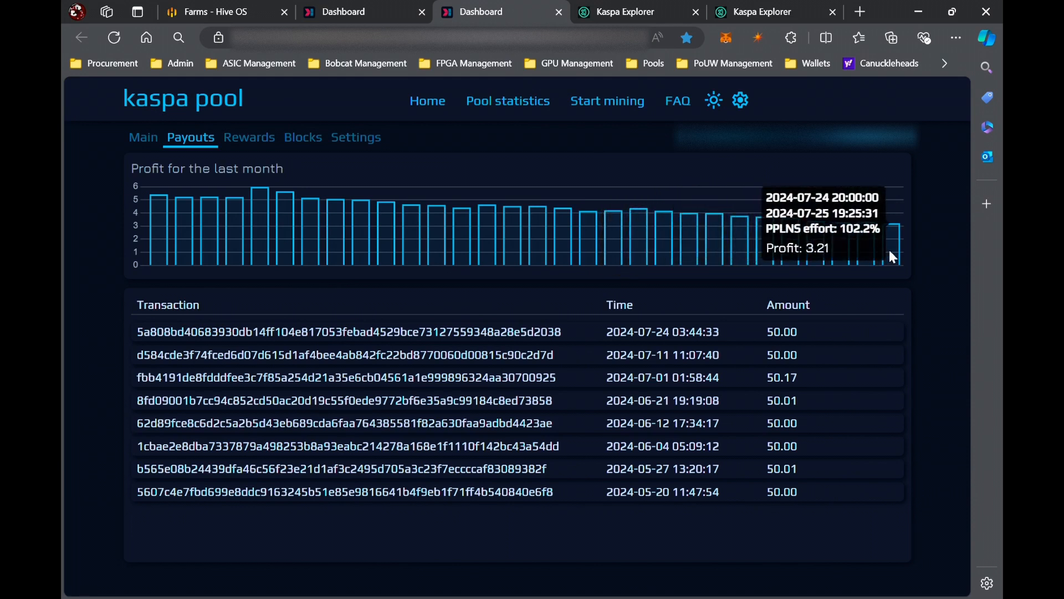
mouse_move(912, 257)
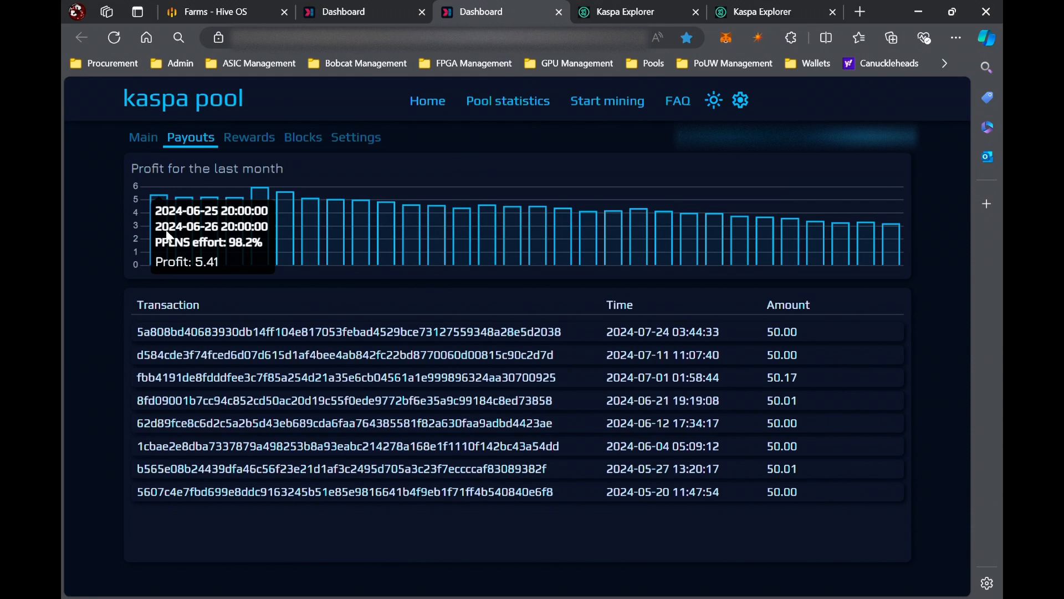
mouse_move(499, 254)
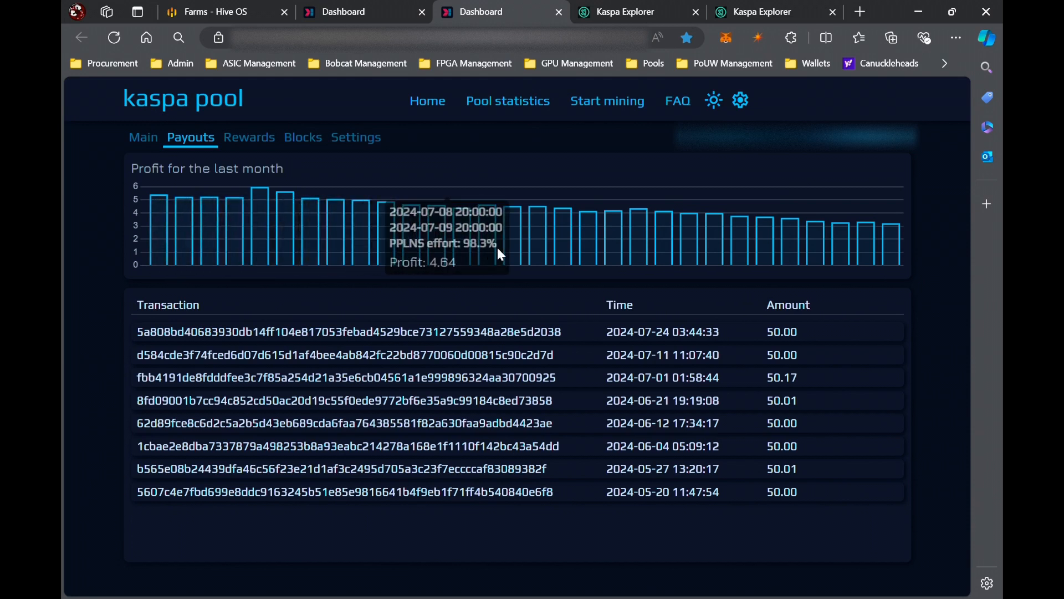
mouse_move(171, 215)
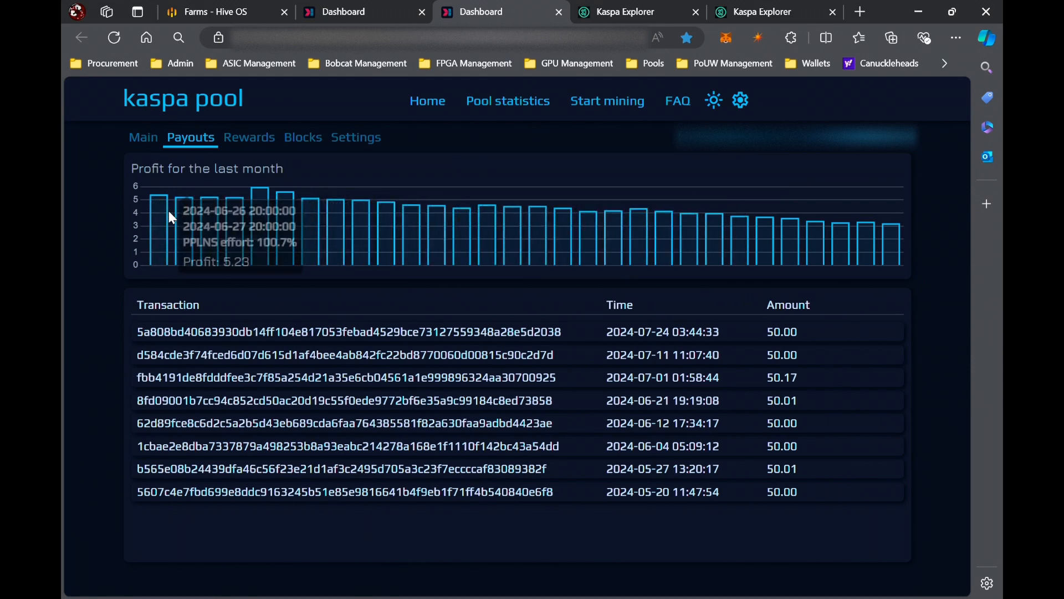
mouse_move(157, 217)
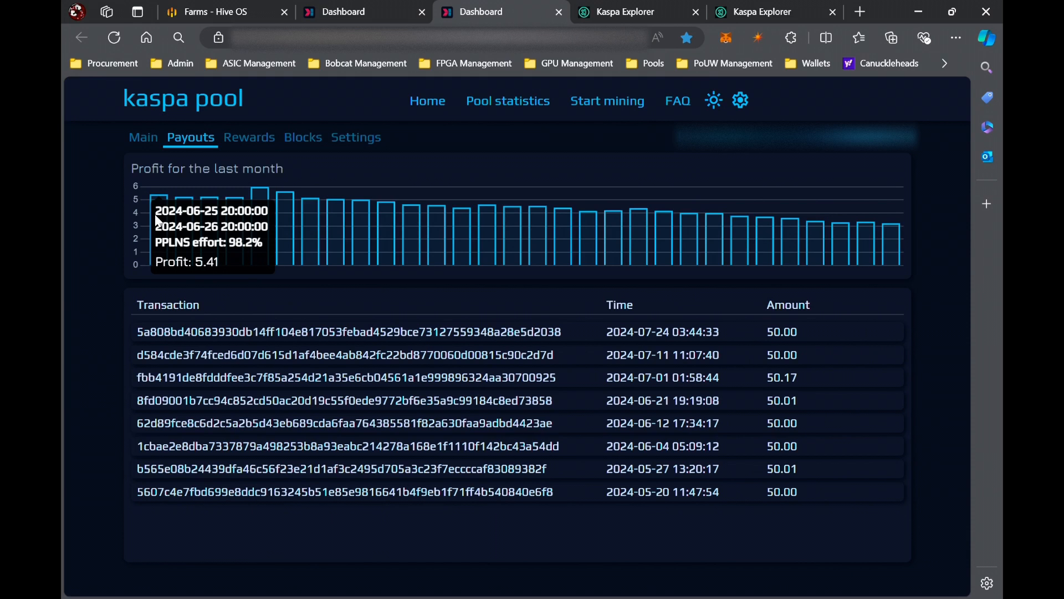
mouse_move(257, 219)
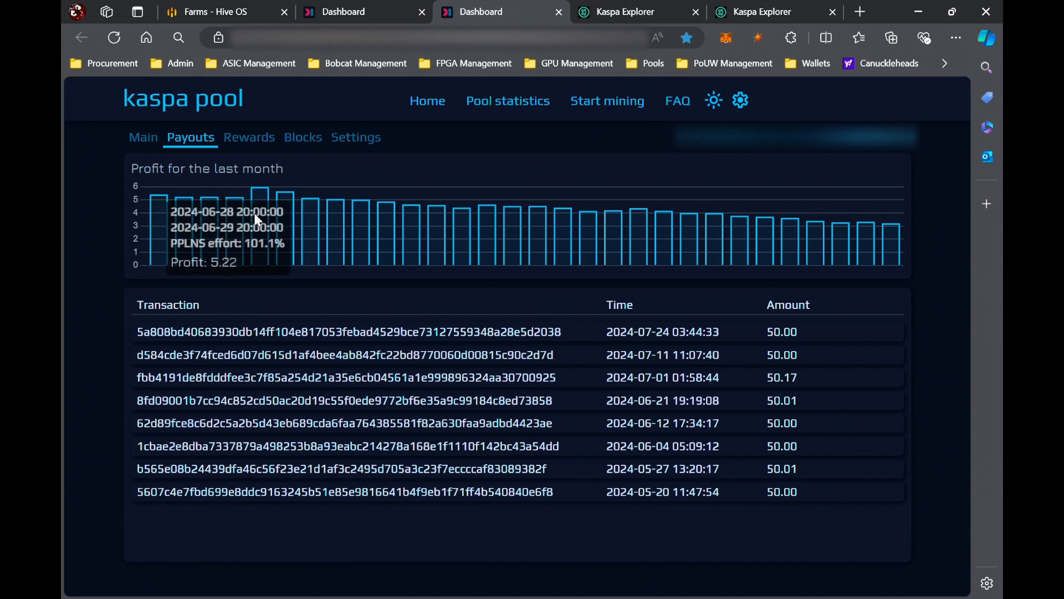
mouse_move(281, 227)
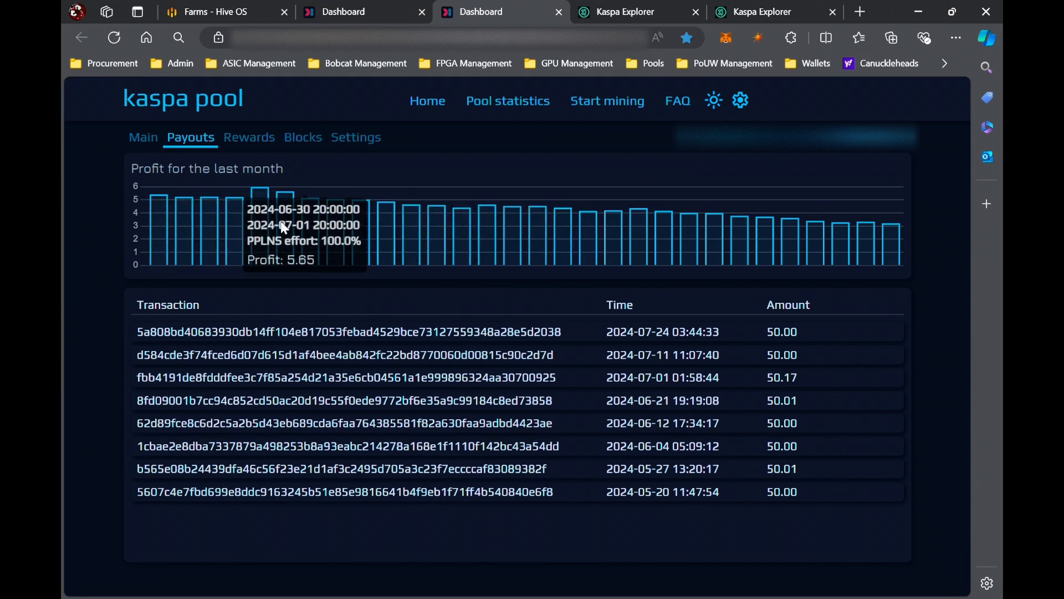
mouse_move(826, 266)
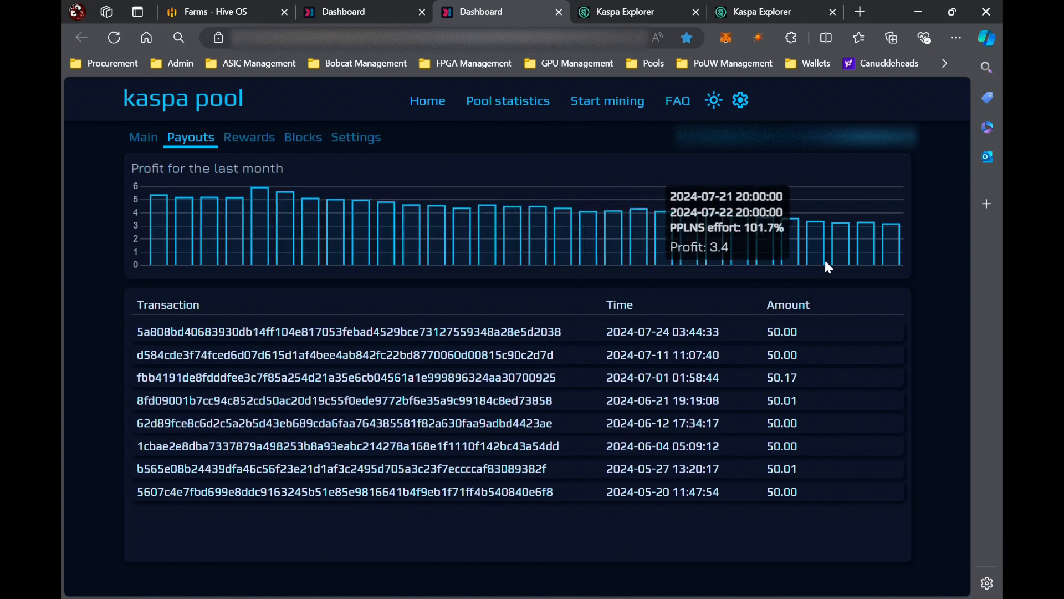
mouse_move(892, 260)
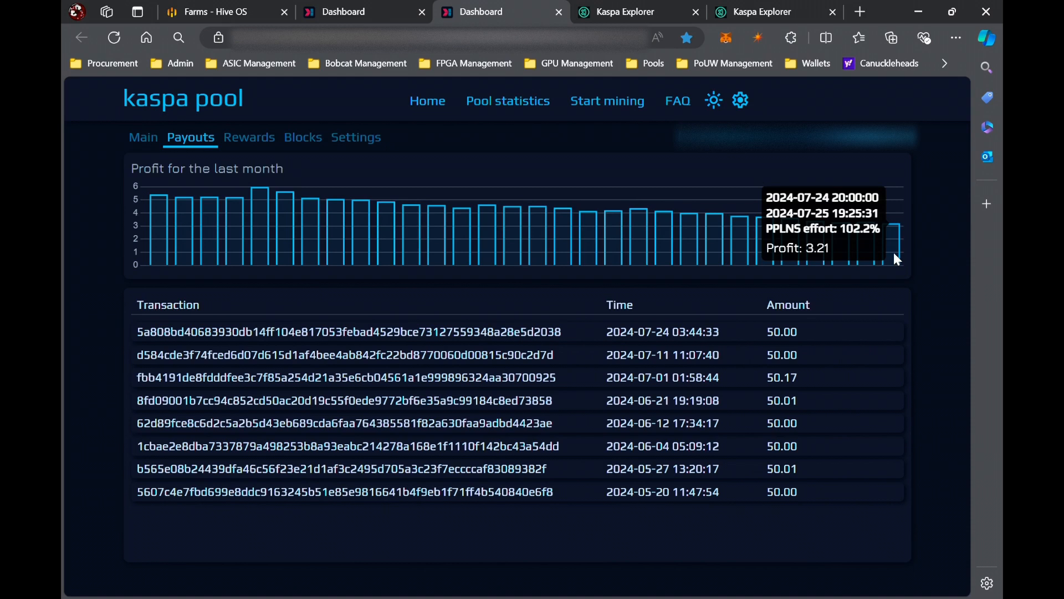
Show KS0_Pro_SCE_2's recent PPLNS block rewards with amounts and participation
left_click(249, 137)
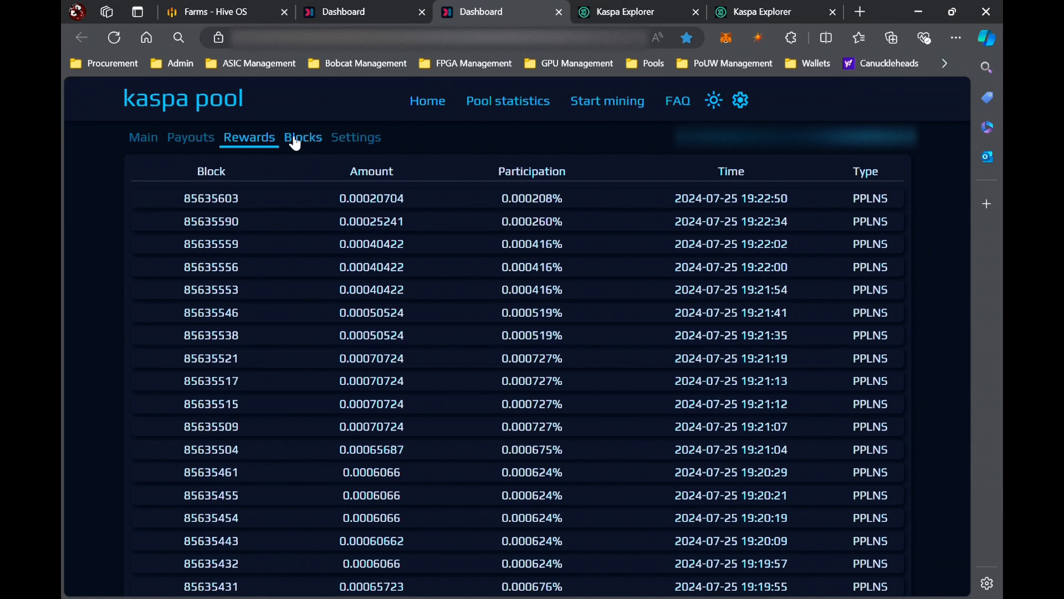
Show KS0_Pro_SCE_2's blocks list with two PPLNS blocks found on 2024-07-11
left_click(303, 137)
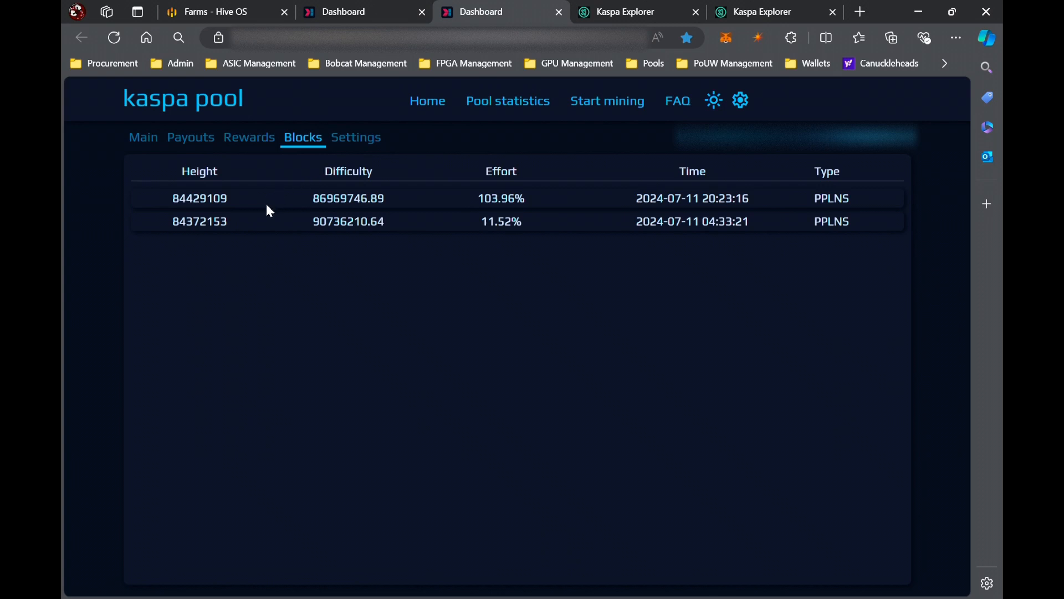
mouse_move(419, 236)
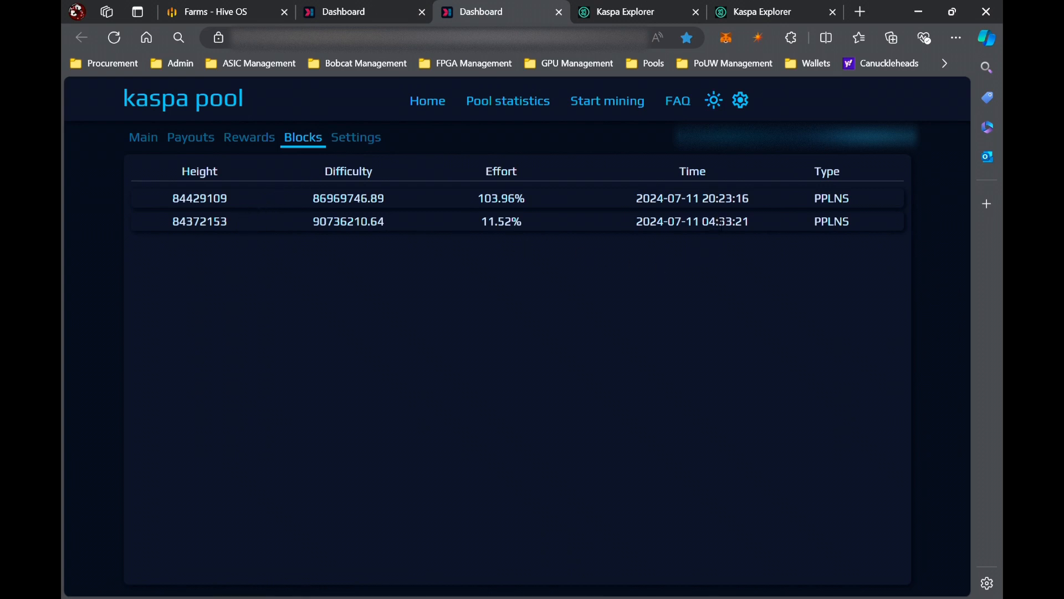
mouse_move(441, 242)
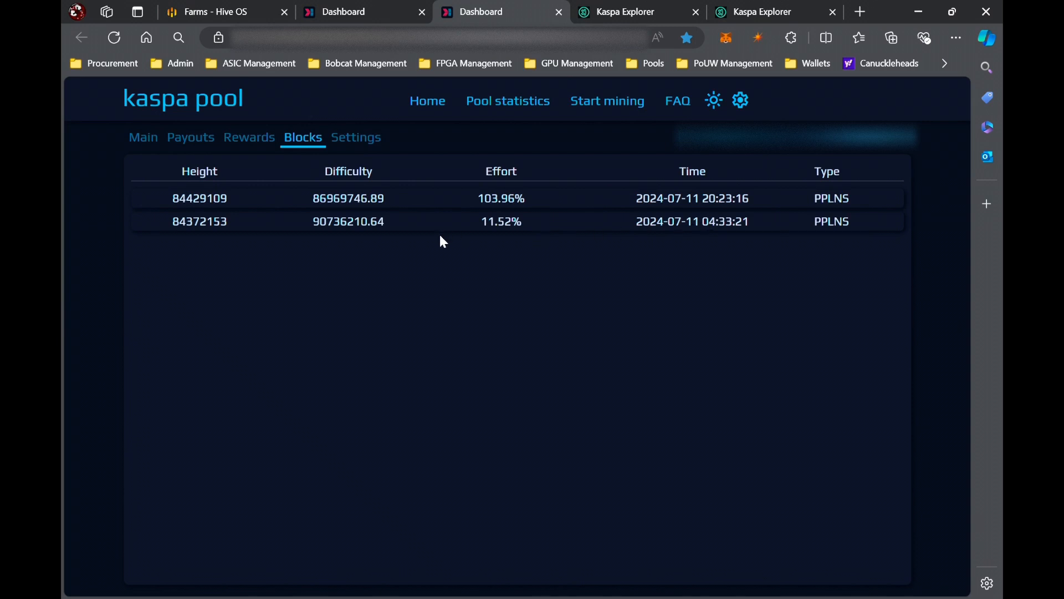
mouse_move(373, 220)
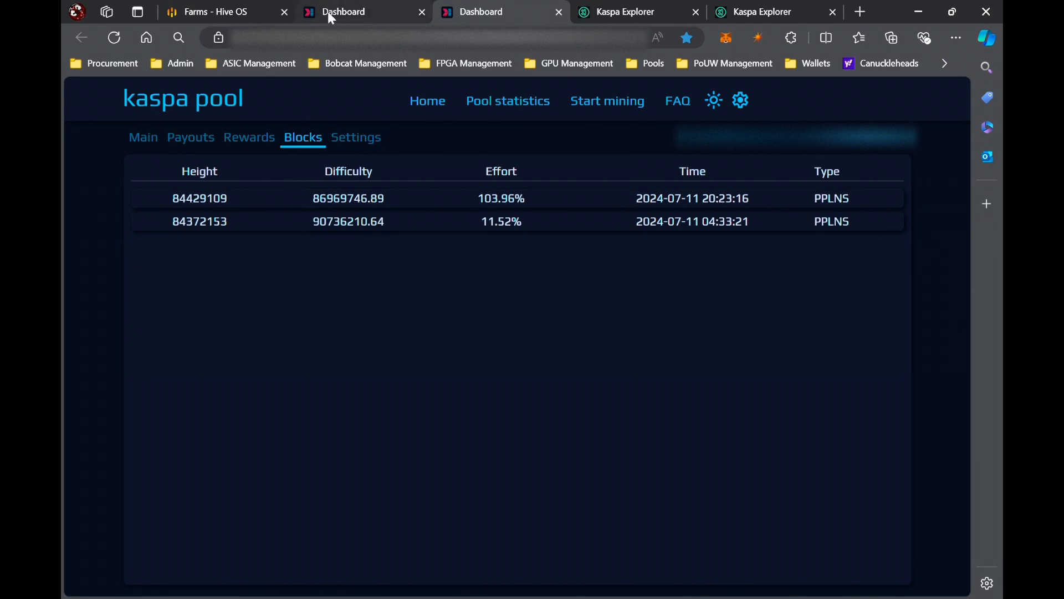
mouse_move(238, 225)
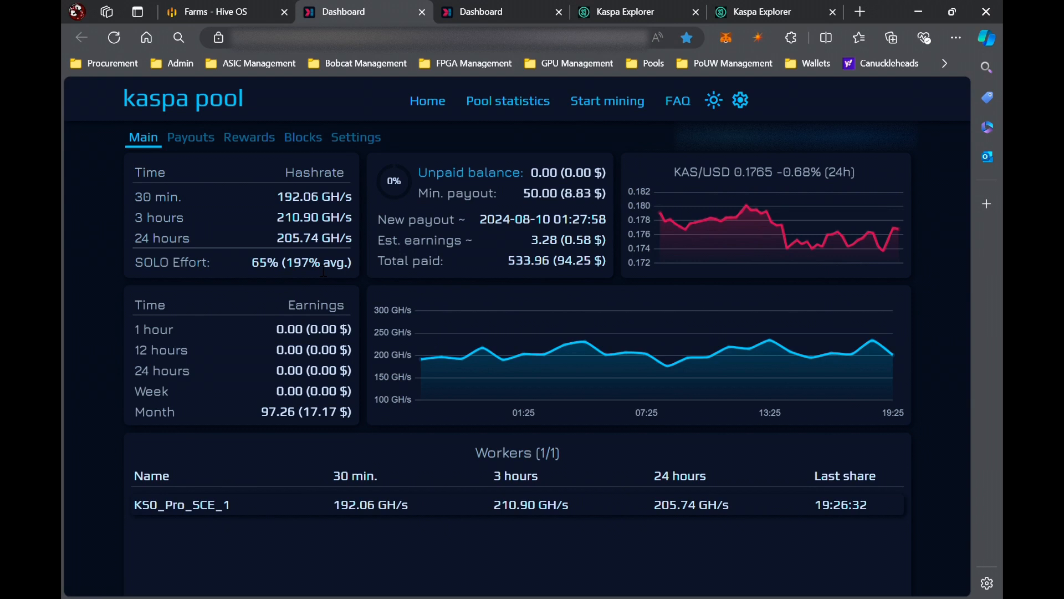
mouse_move(484, 273)
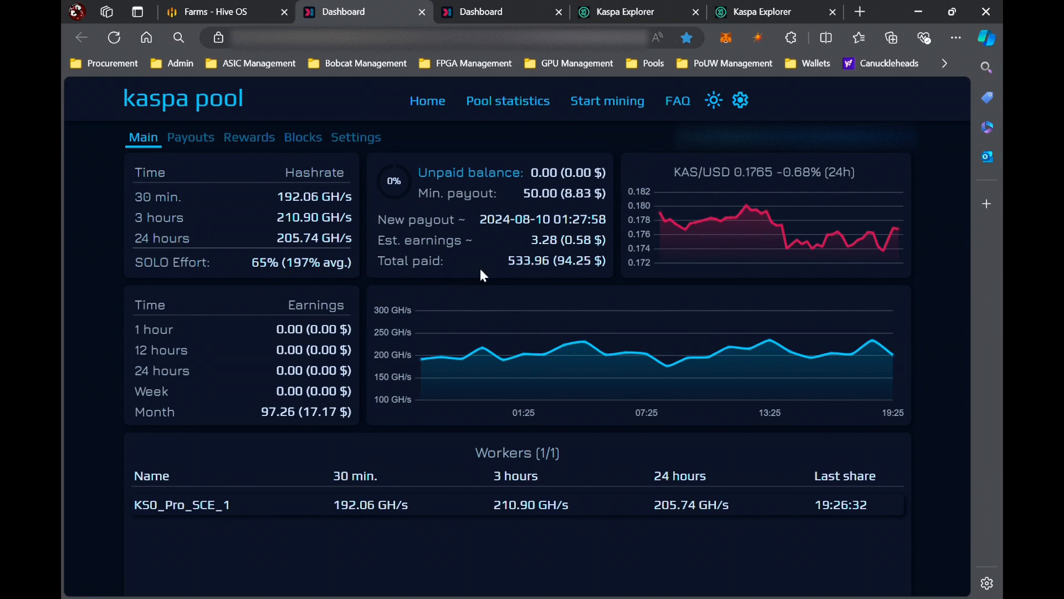
Compare the 533.96 KAS and 400.21 KAS wallet balances, ending on the first
left_click(628, 11)
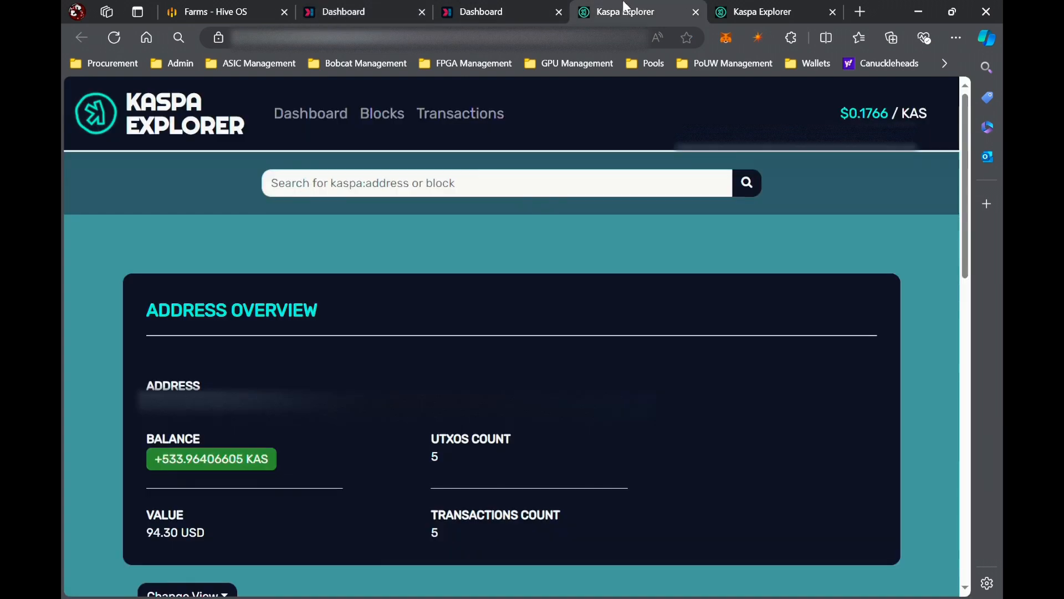
mouse_move(114, 460)
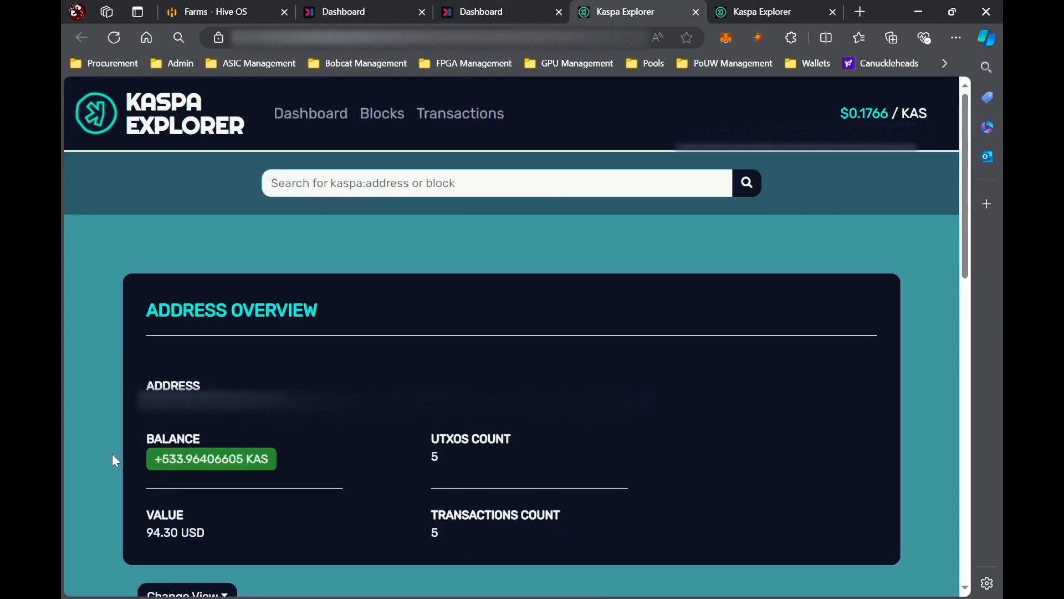
mouse_move(212, 503)
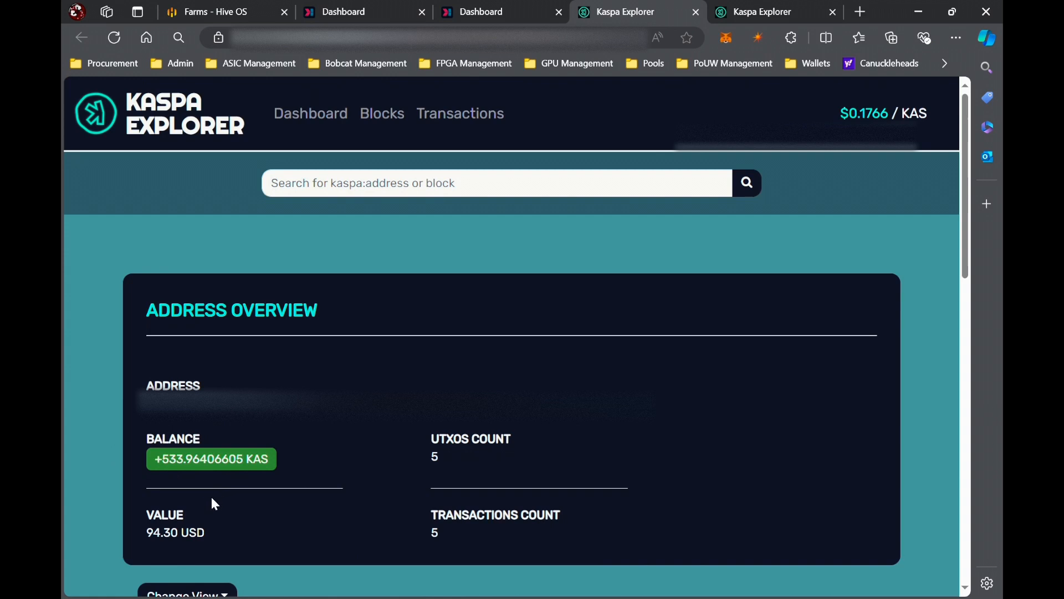
mouse_move(134, 541)
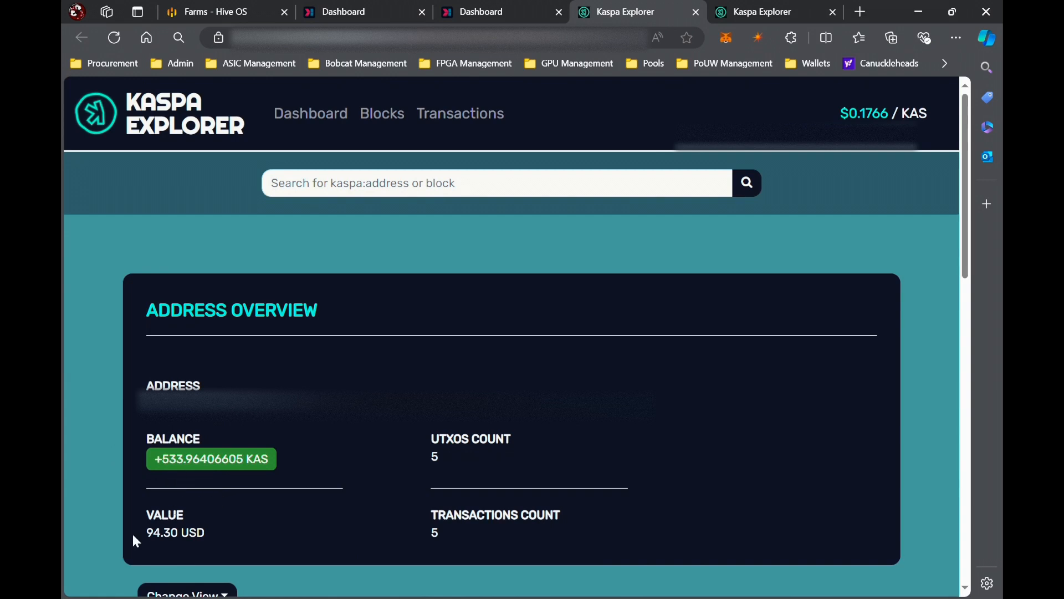
mouse_move(282, 514)
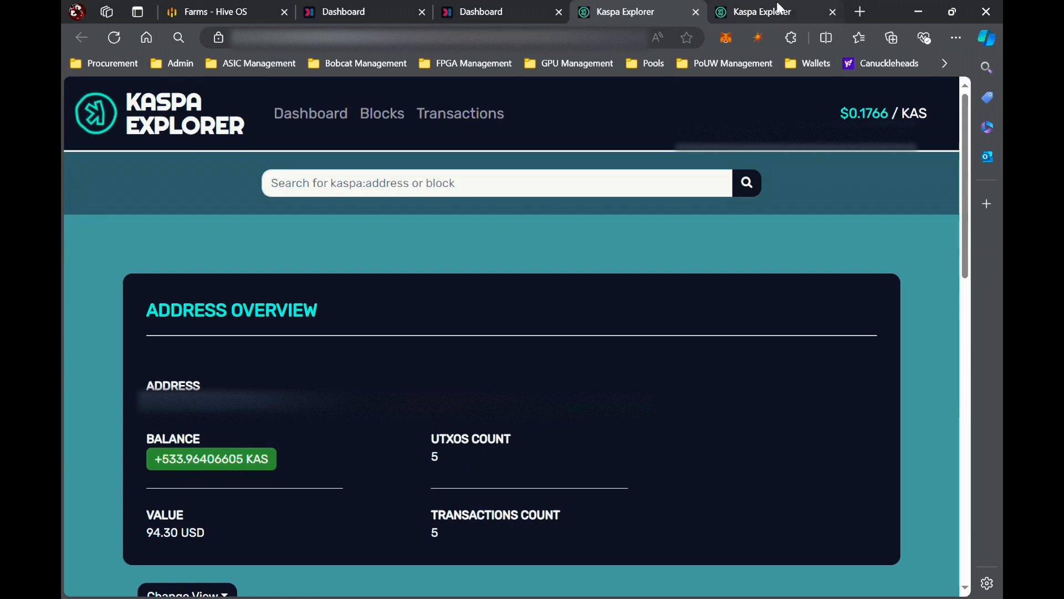
left_click(760, 11)
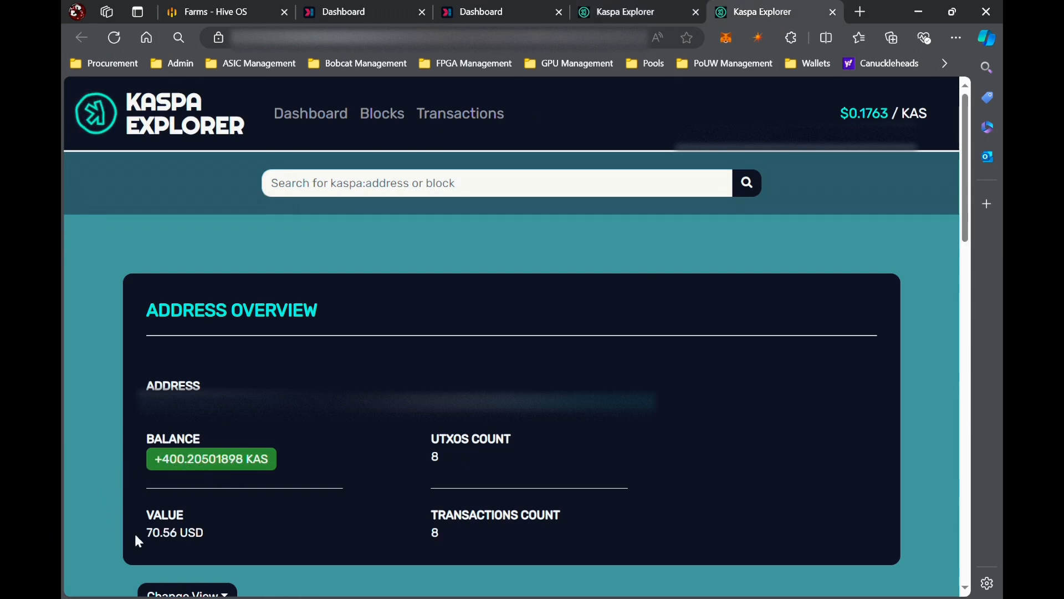
mouse_move(267, 550)
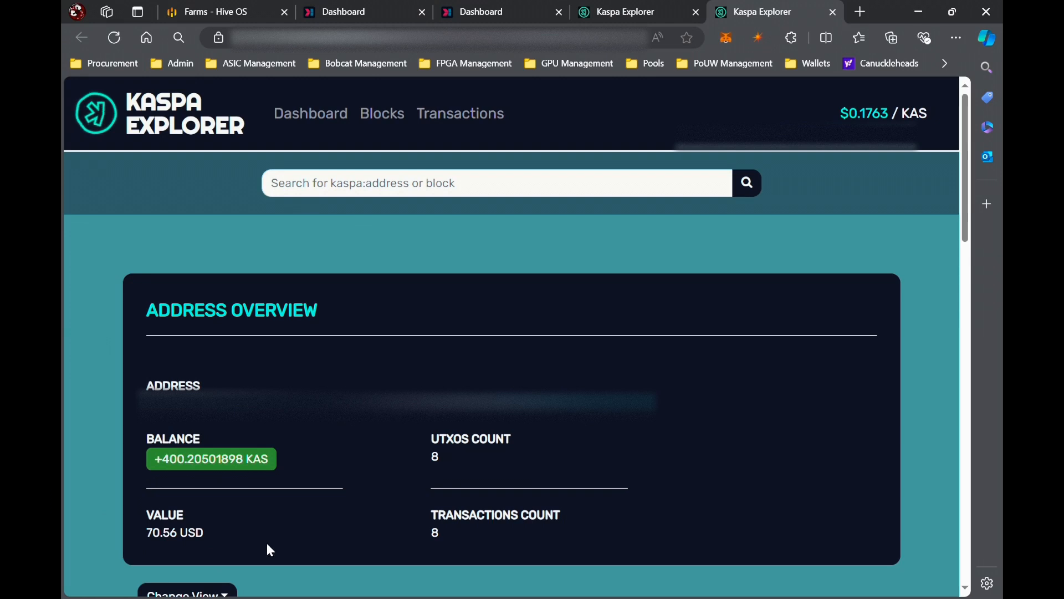
left_click(624, 12)
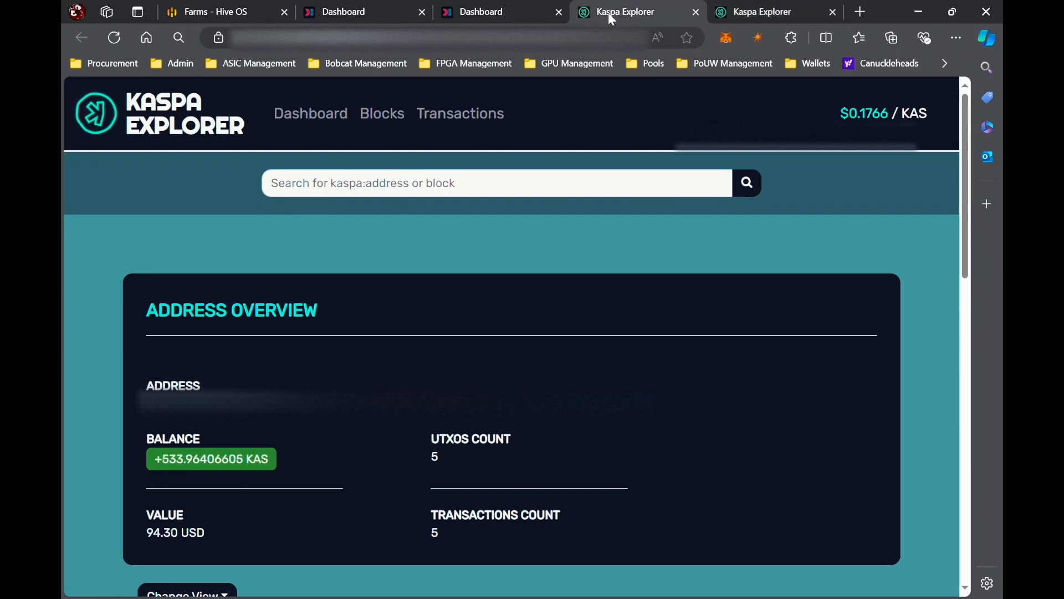
mouse_move(285, 511)
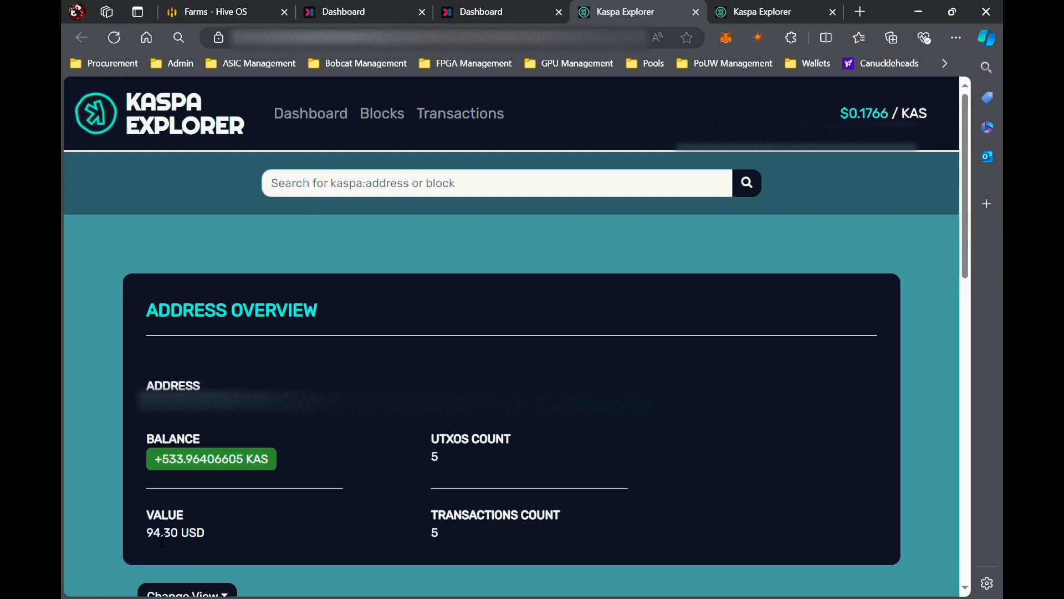
mouse_move(228, 532)
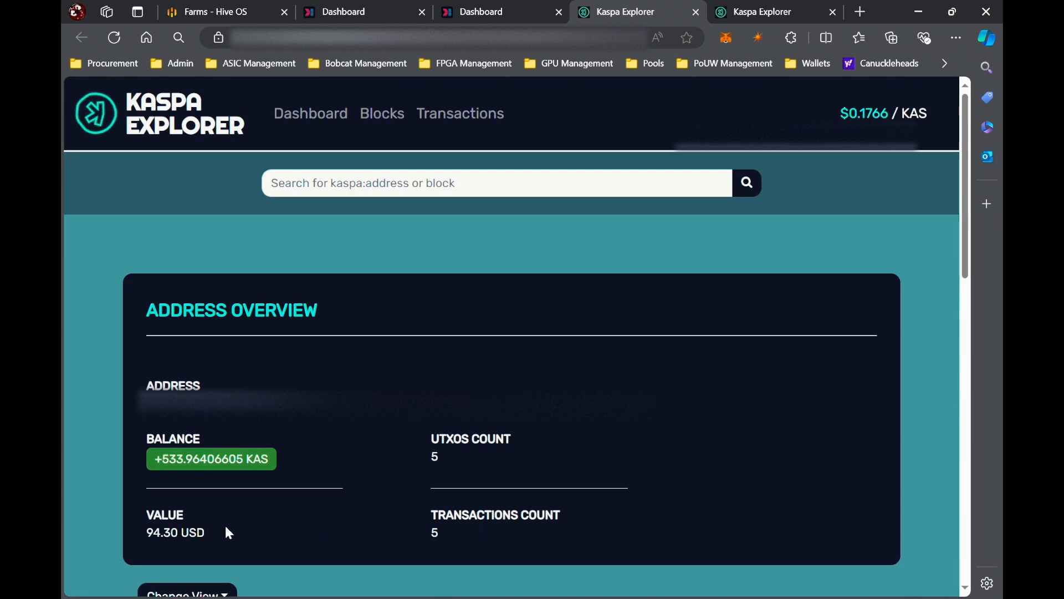
mouse_move(205, 534)
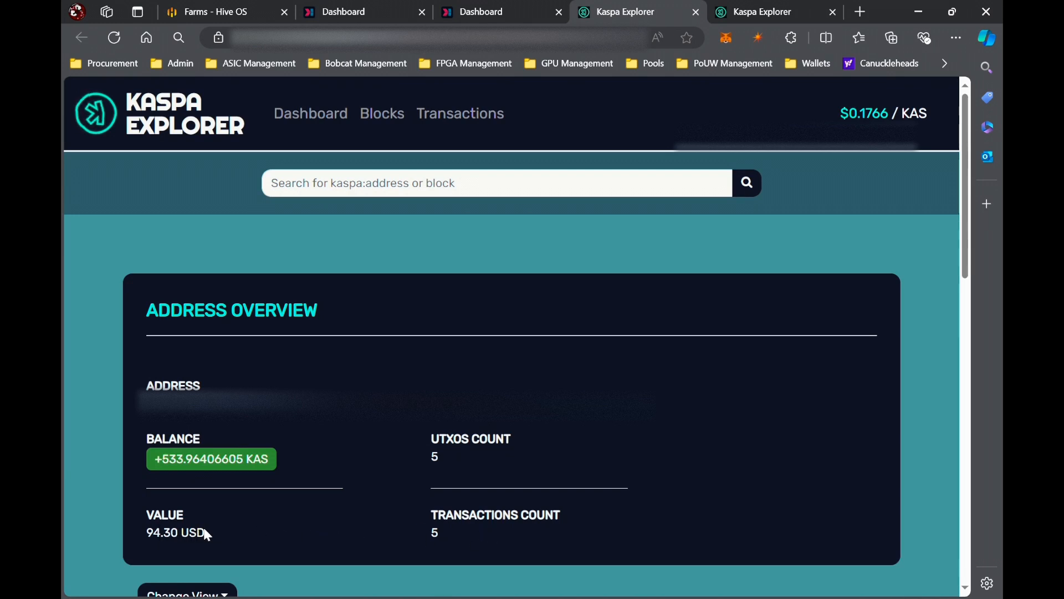
mouse_move(373, 12)
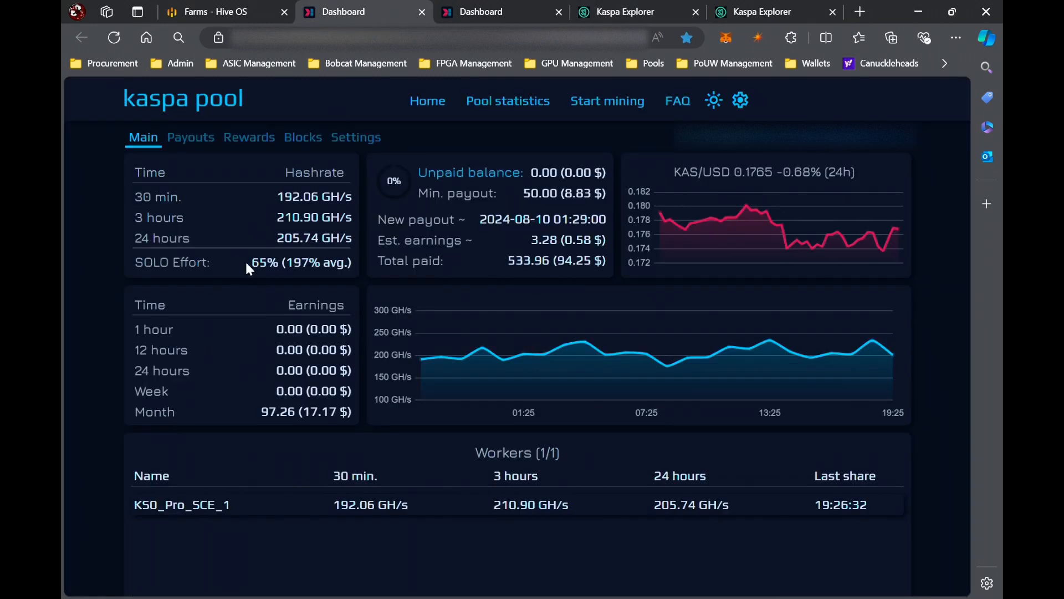
mouse_move(391, 423)
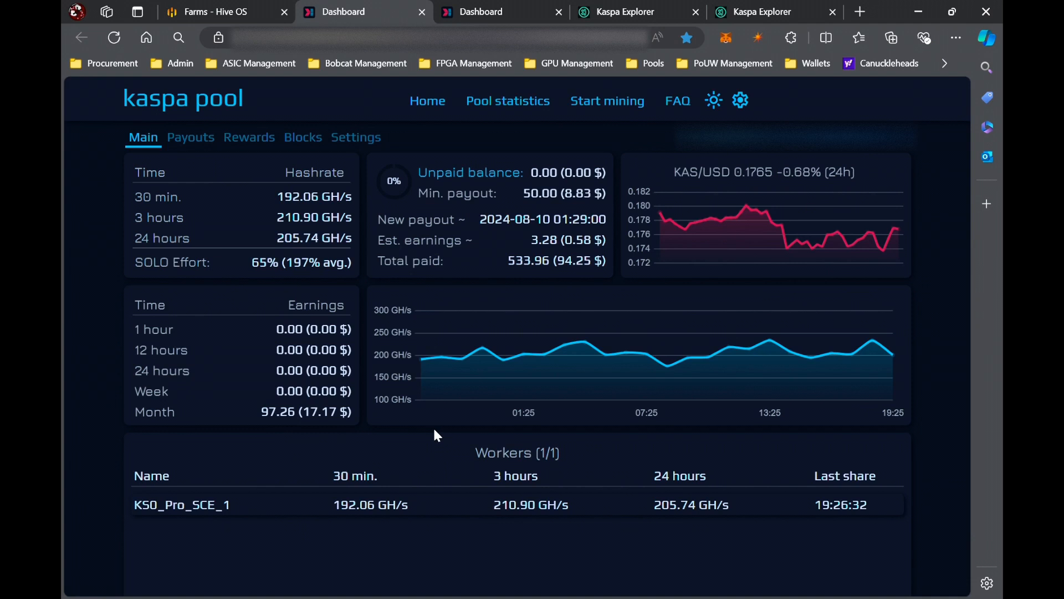
mouse_move(414, 426)
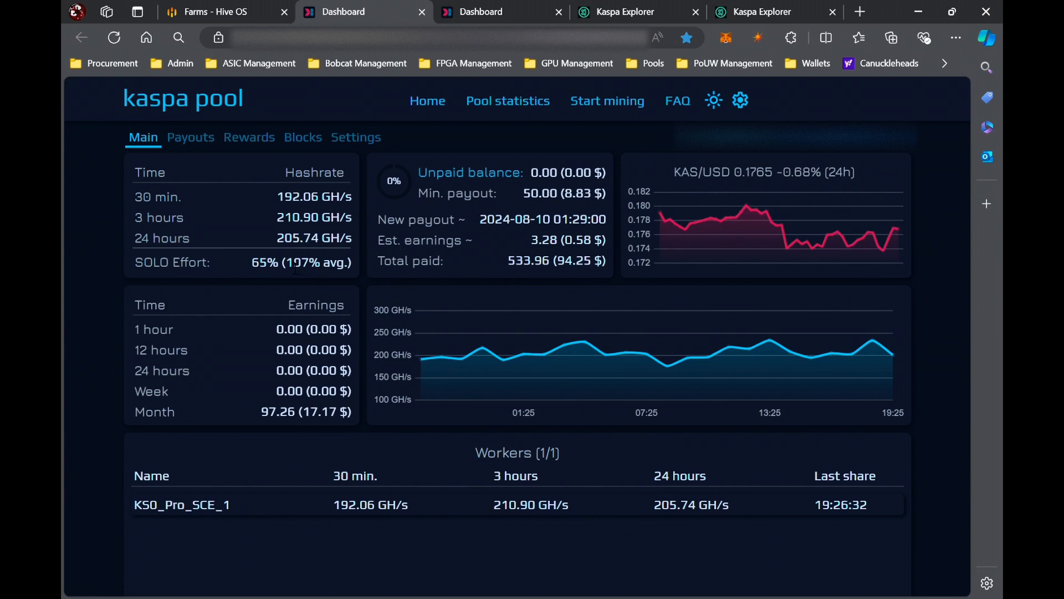
mouse_move(339, 440)
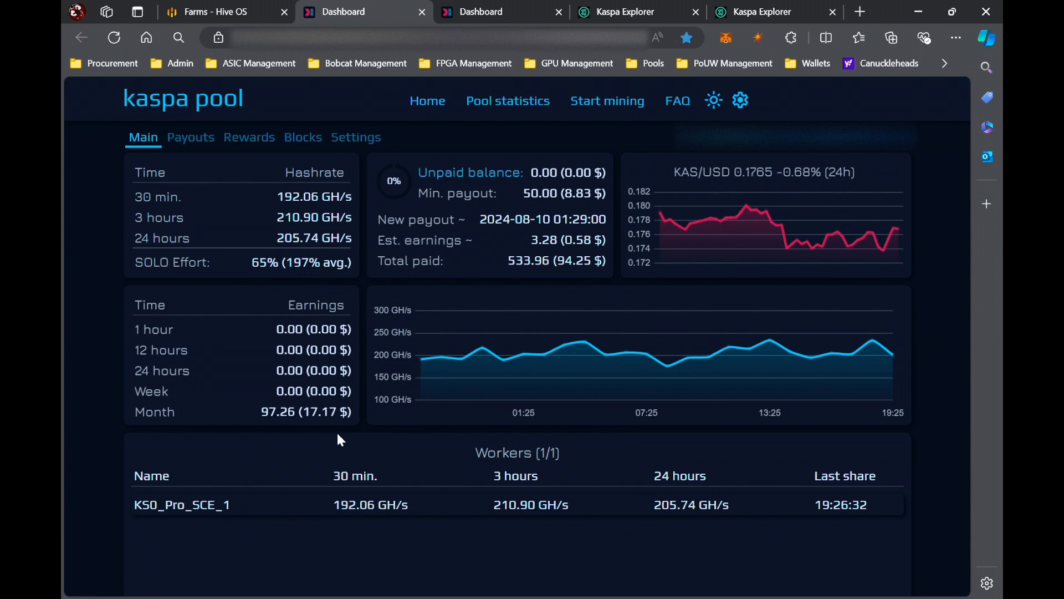
mouse_move(238, 452)
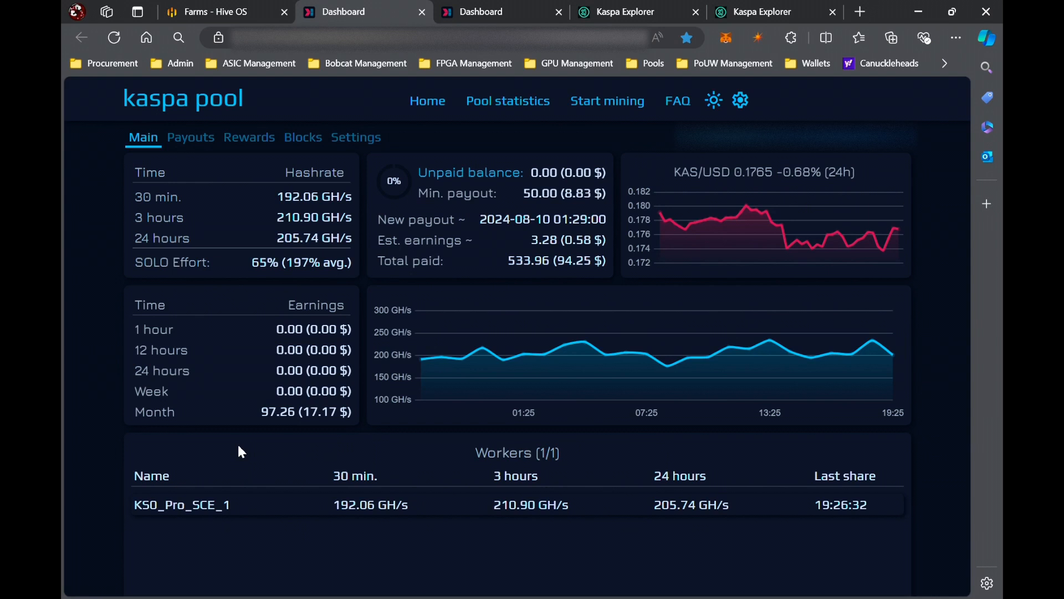
mouse_move(492, 12)
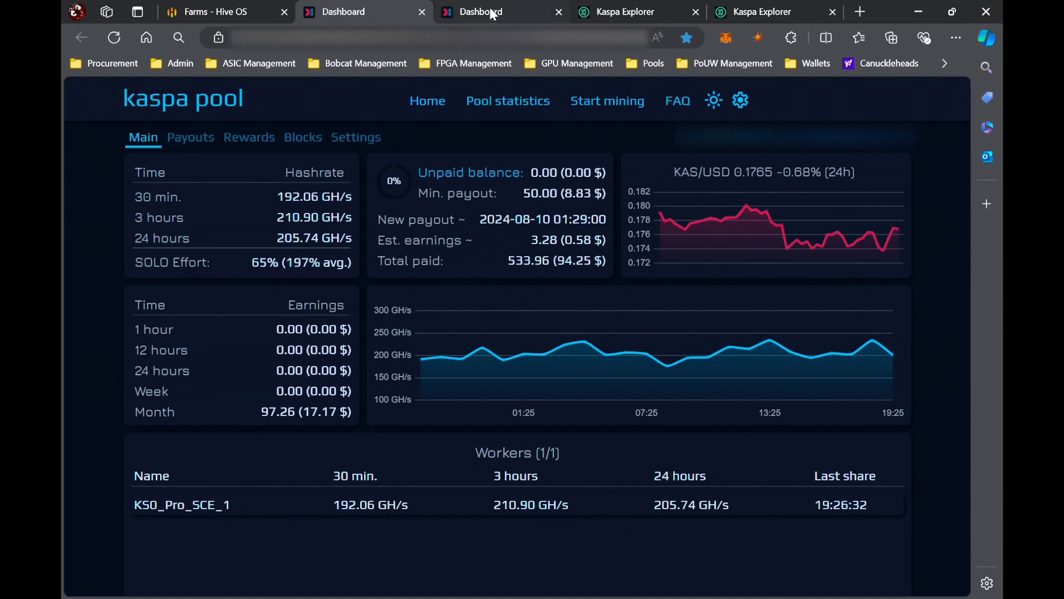
Show KS0_Pro_SCE_2's Main stats: 5.46 unpaid and 134.05 monthly earnings
left_click(302, 137)
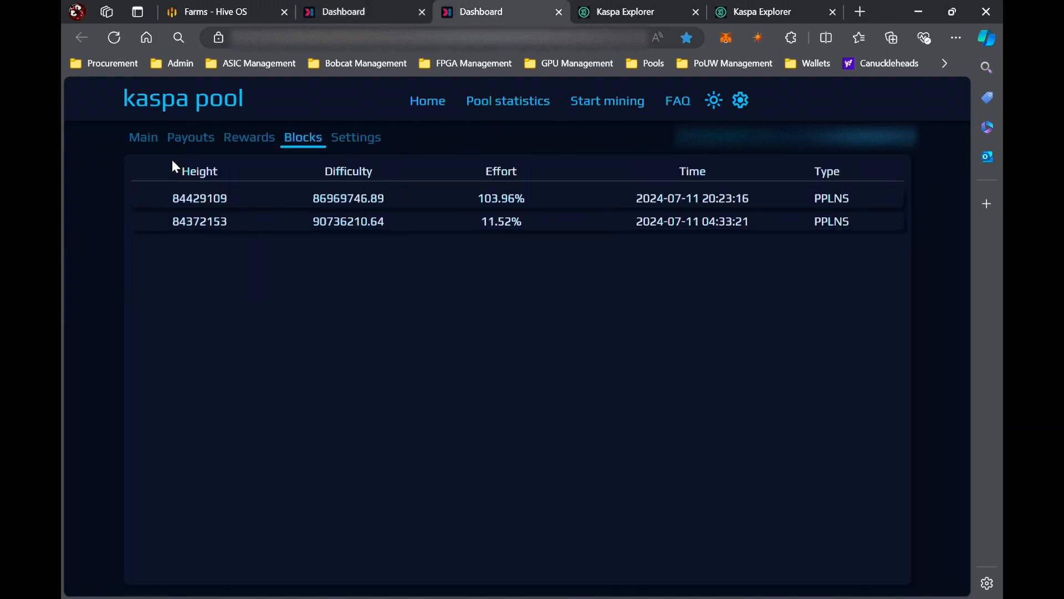
left_click(142, 137)
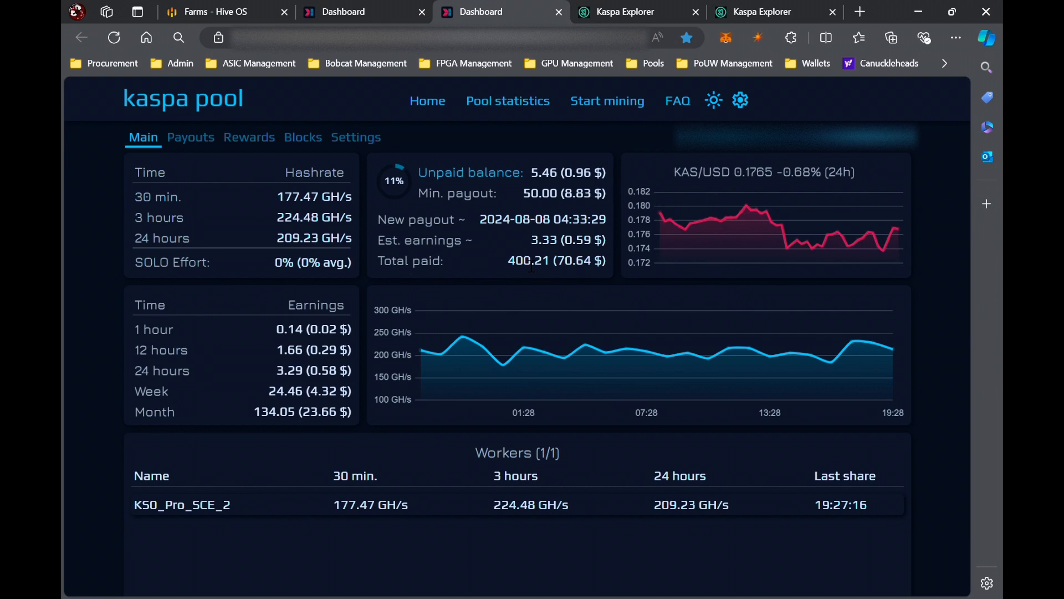
mouse_move(520, 279)
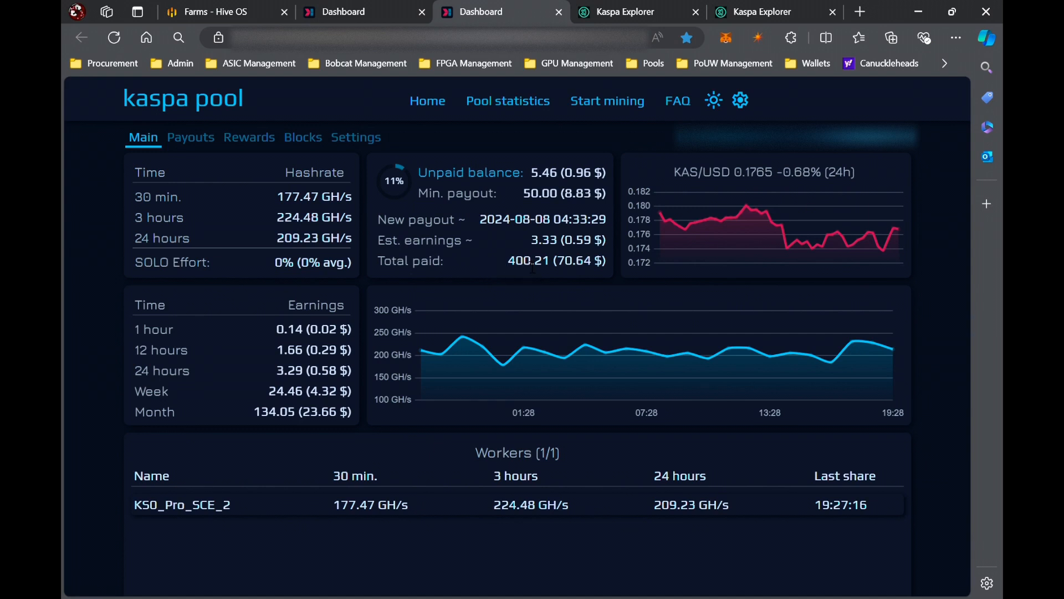
mouse_move(506, 257)
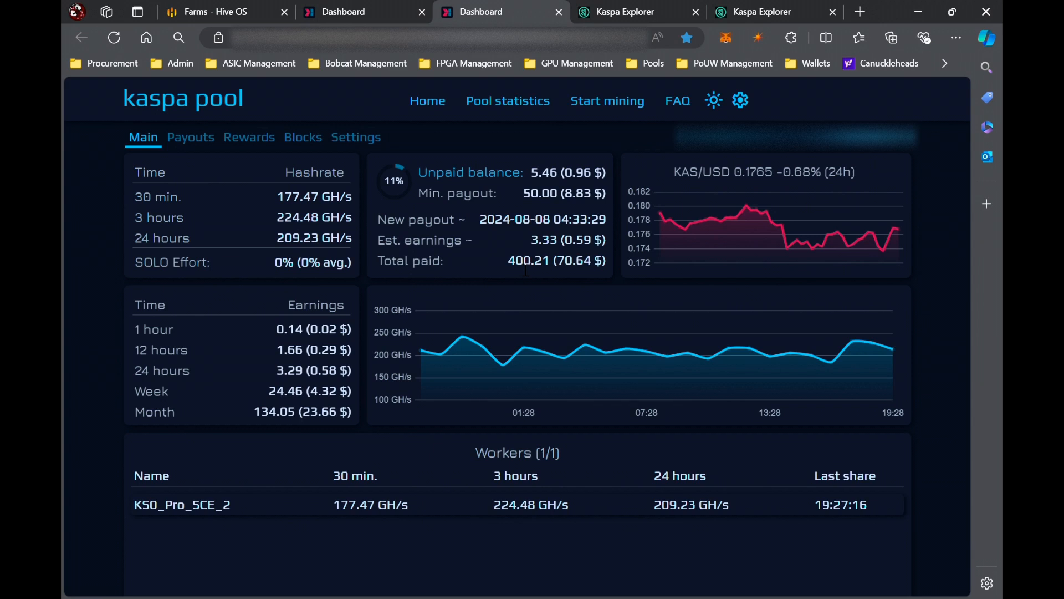
mouse_move(378, 262)
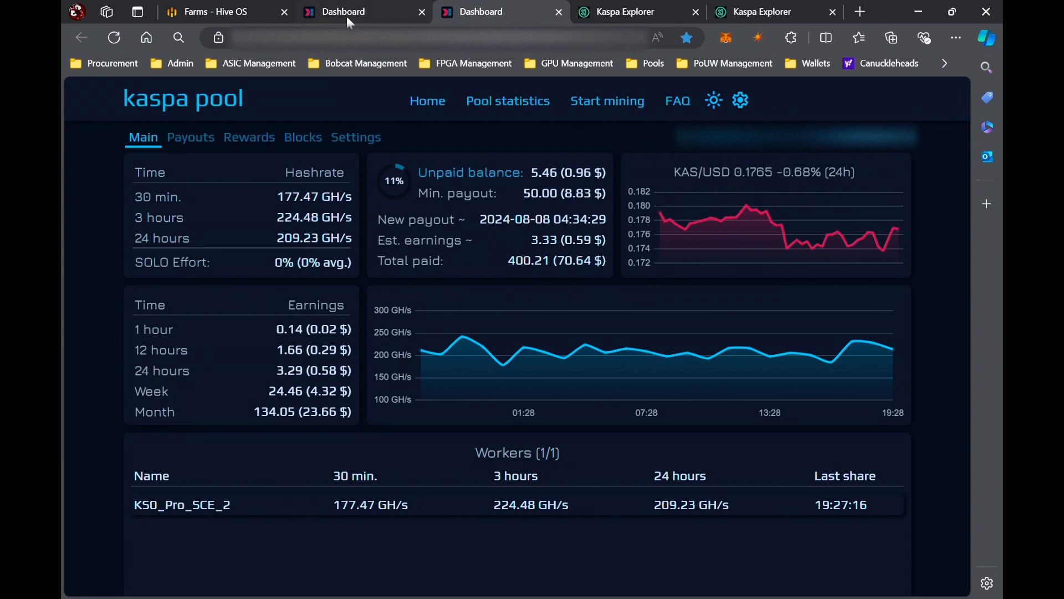
Return to the KS0_Pro_SCE_1 dashboard showing 201.78 GH/s and 533.96 total paid
left_click(353, 12)
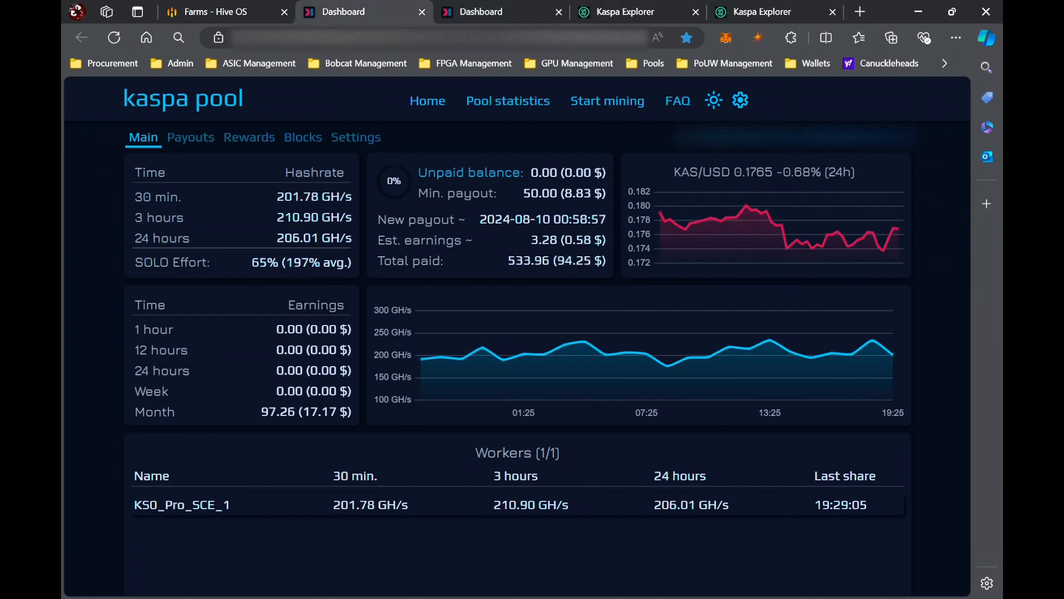
mouse_move(224, 233)
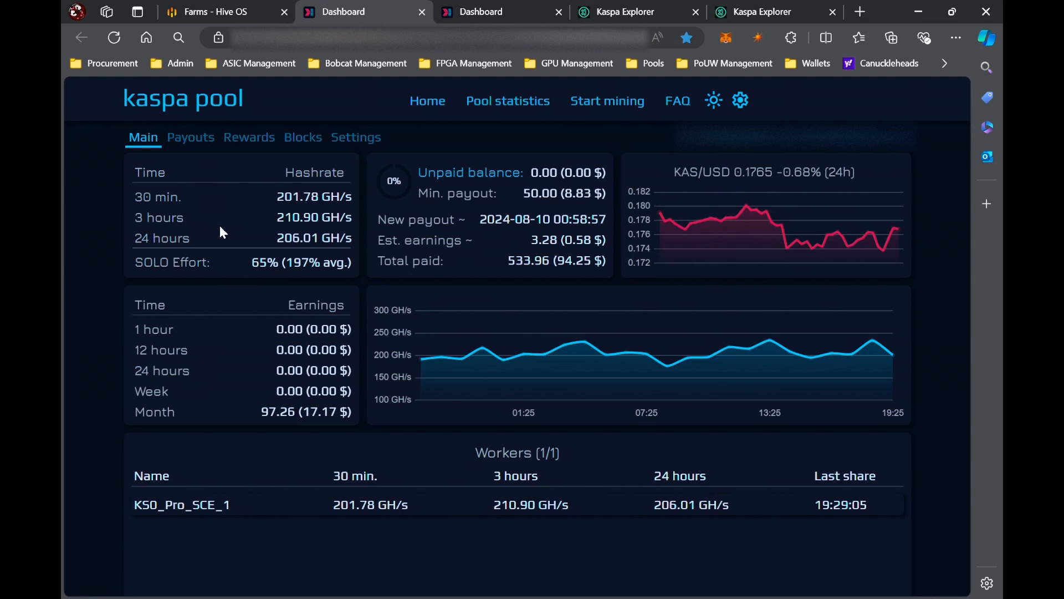